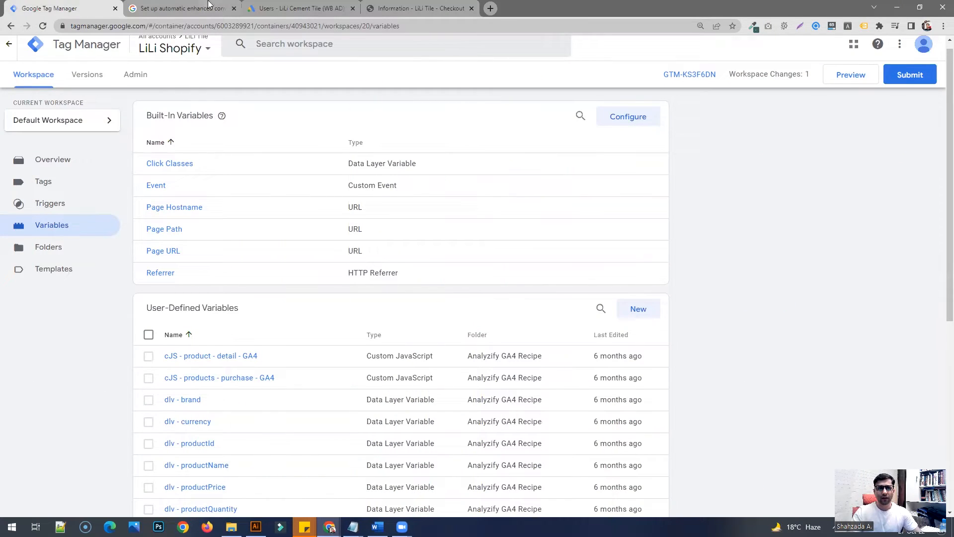
# Switch to Google Ads and reach Measurement > Conversions via Tools and settings.
pyautogui.click(298, 8)
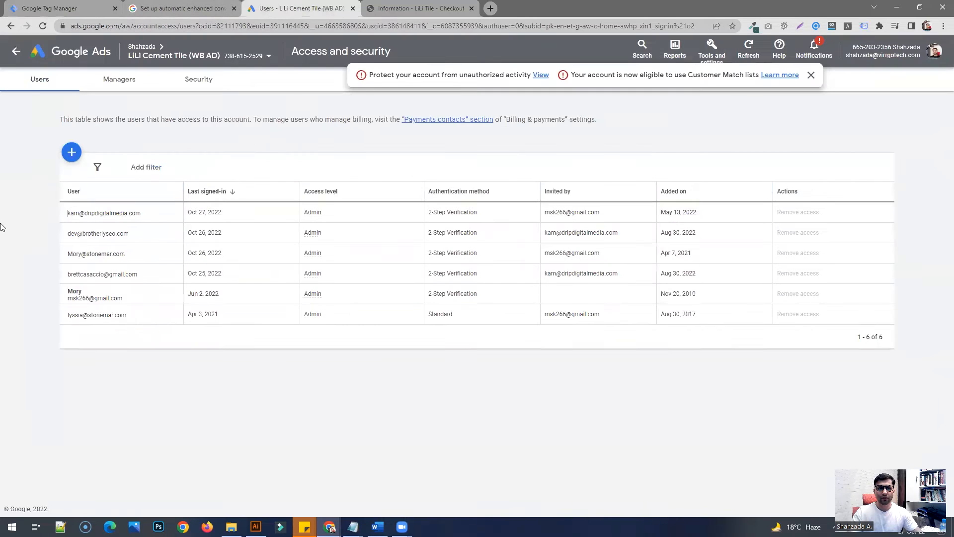
pyautogui.click(712, 48)
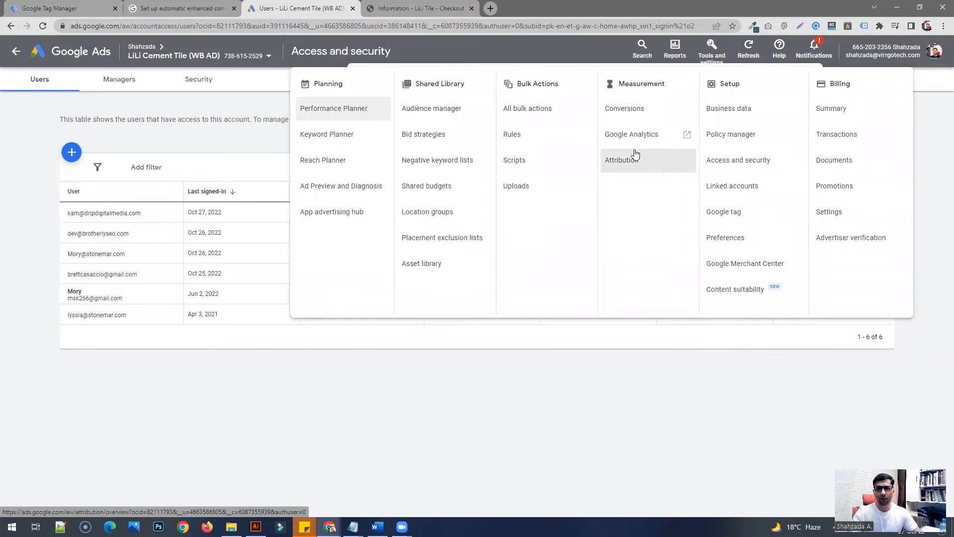
pyautogui.moveTo(636, 118)
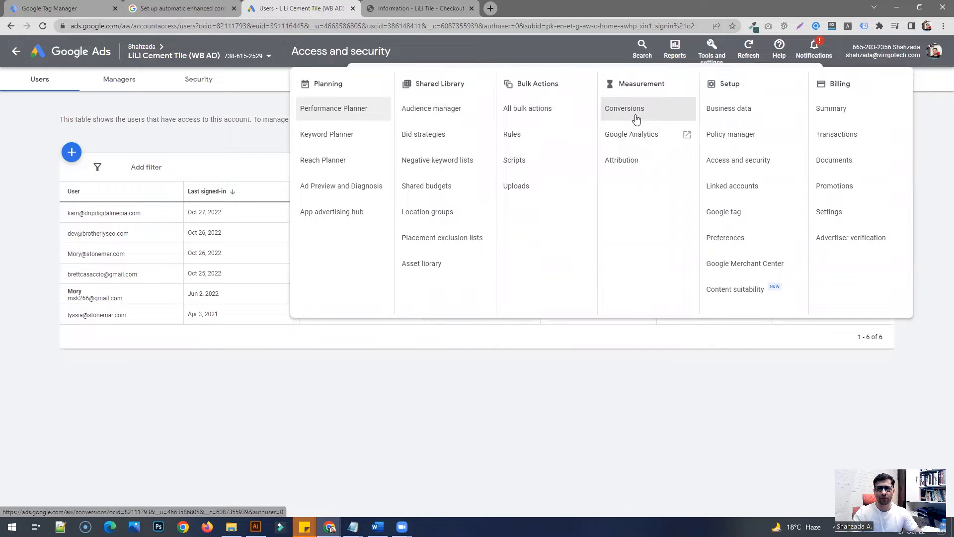
pyautogui.click(624, 108)
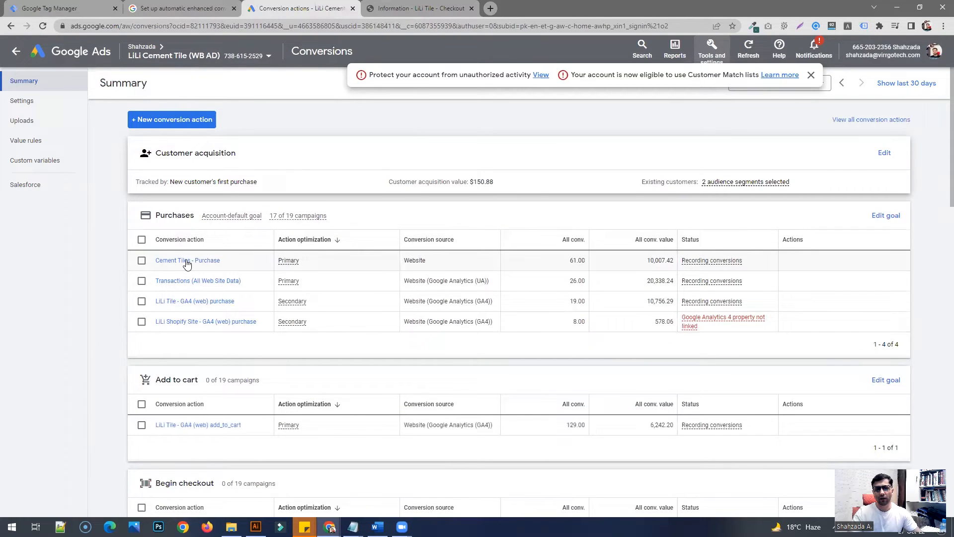
pyautogui.moveTo(340, 252)
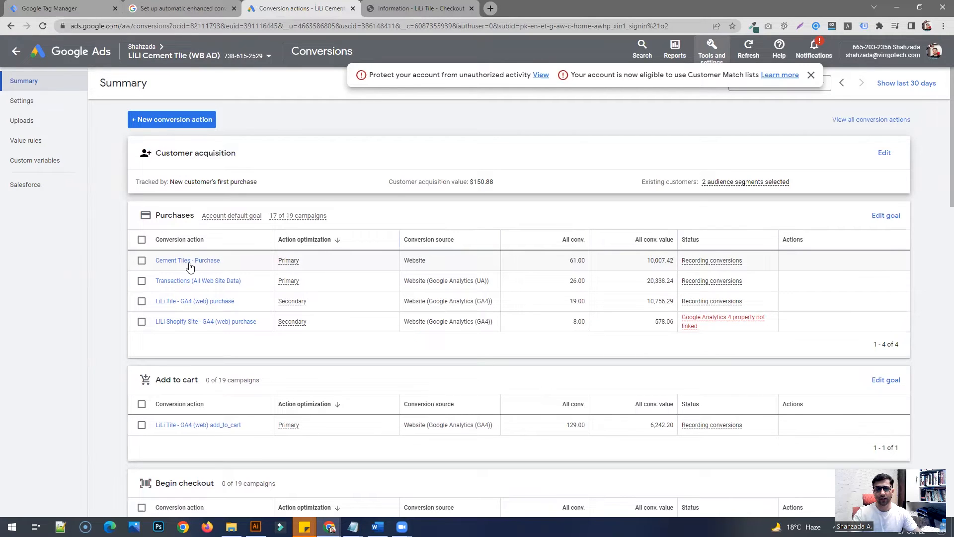
pyautogui.moveTo(186, 267)
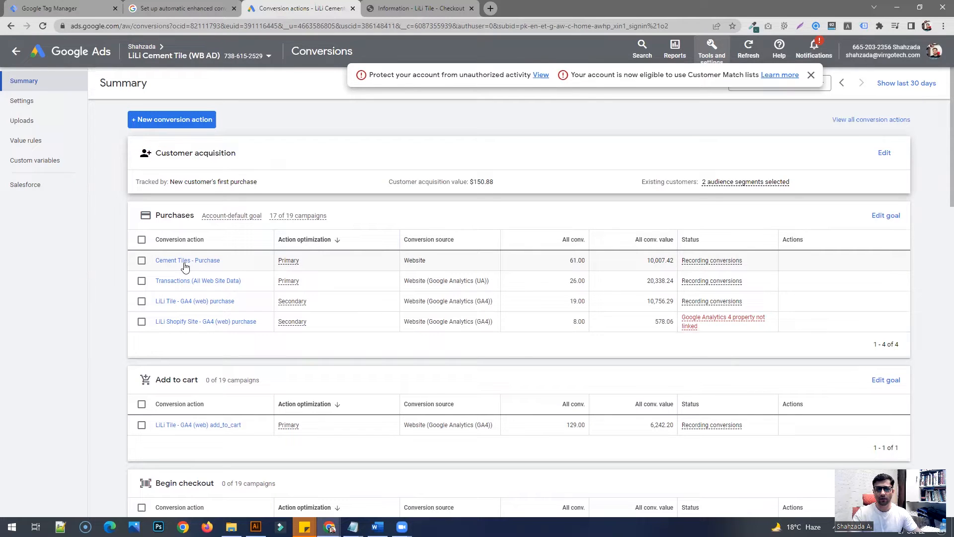
# Select the Cement Tiles - Purchase conversion action to view its Details.
pyautogui.click(187, 259)
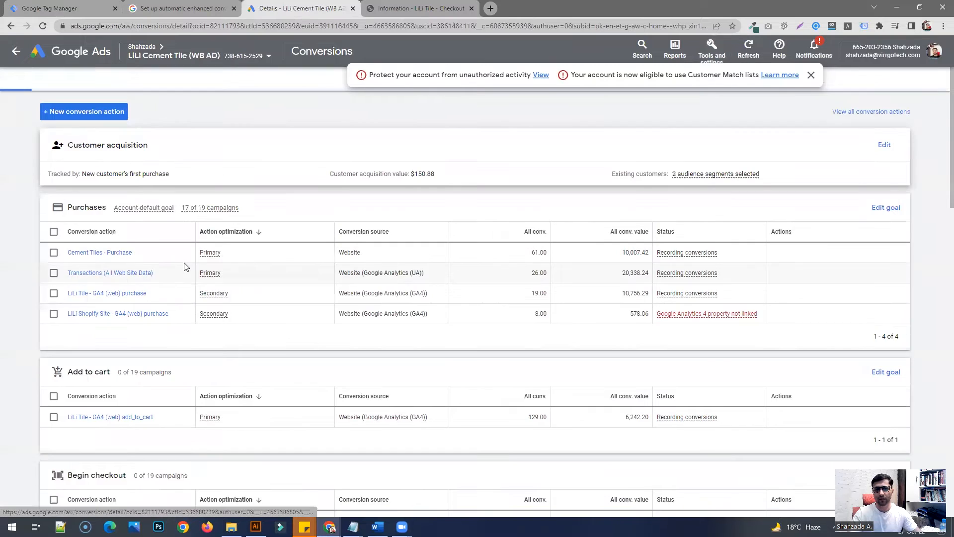
pyautogui.click(100, 251)
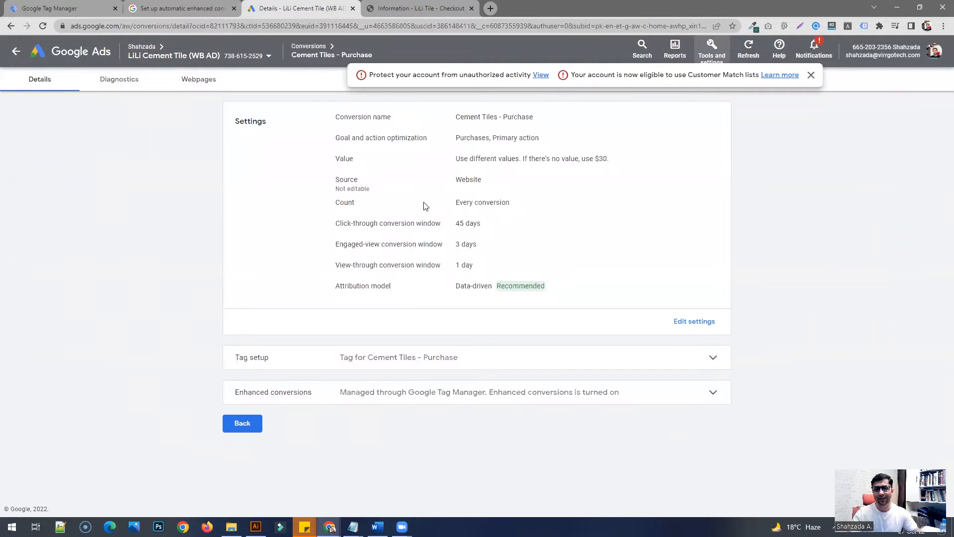
pyautogui.moveTo(134, 291)
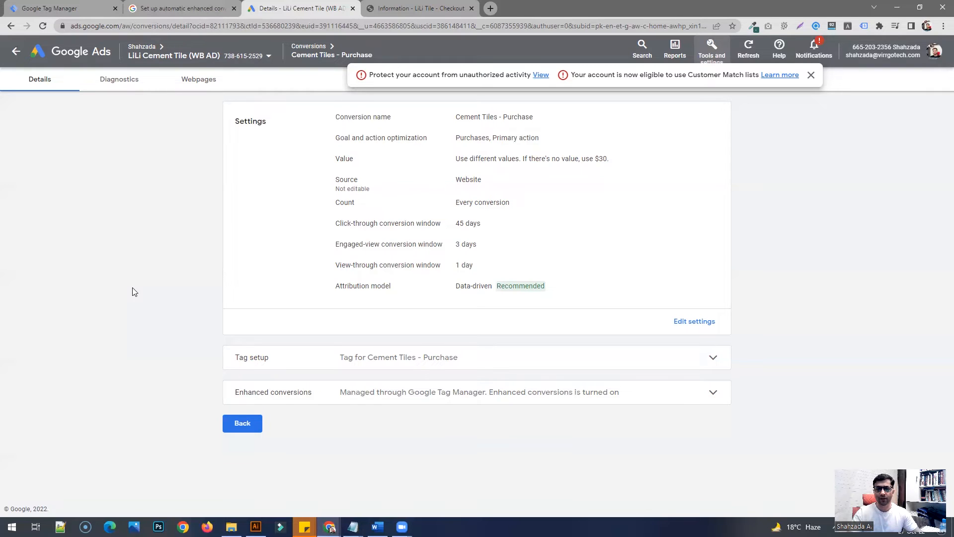
pyautogui.moveTo(602, 372)
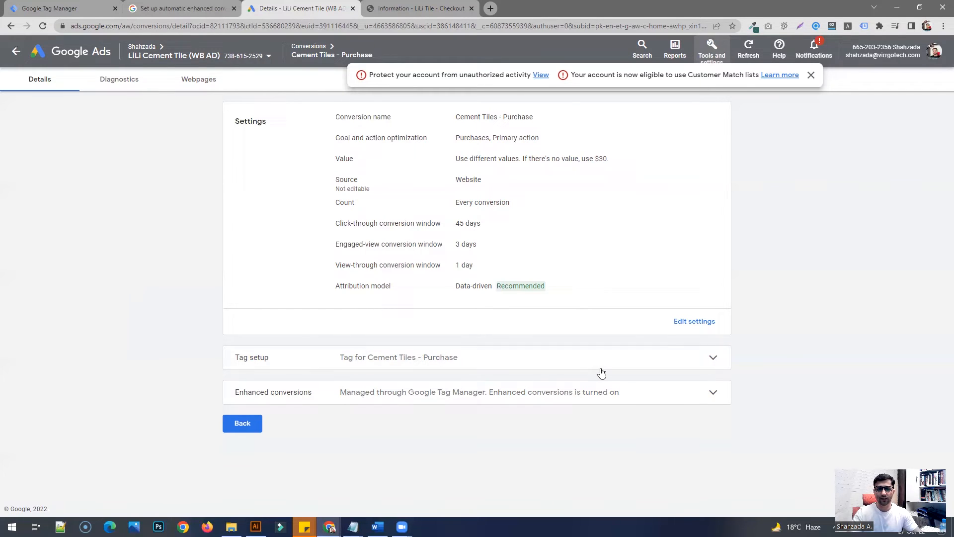
pyautogui.moveTo(416, 189)
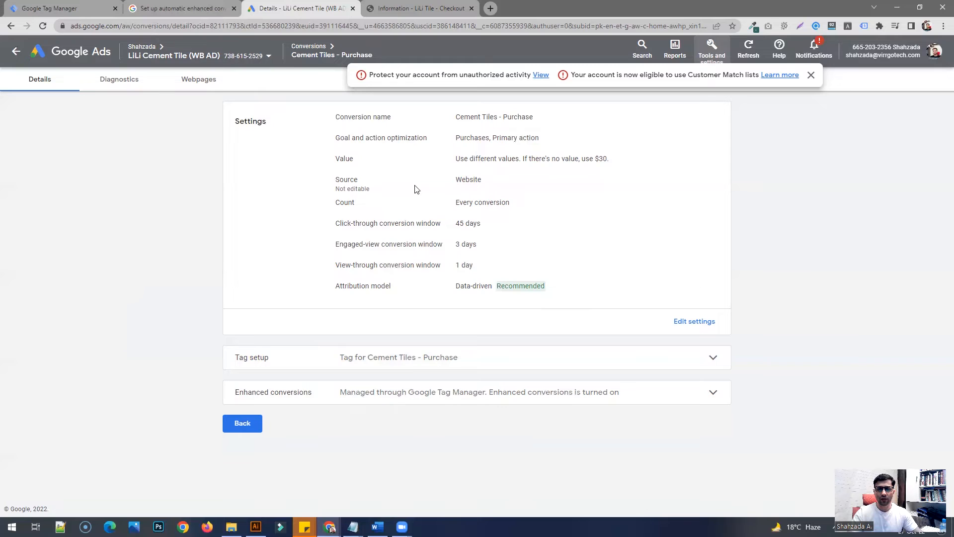
pyautogui.moveTo(358, 274)
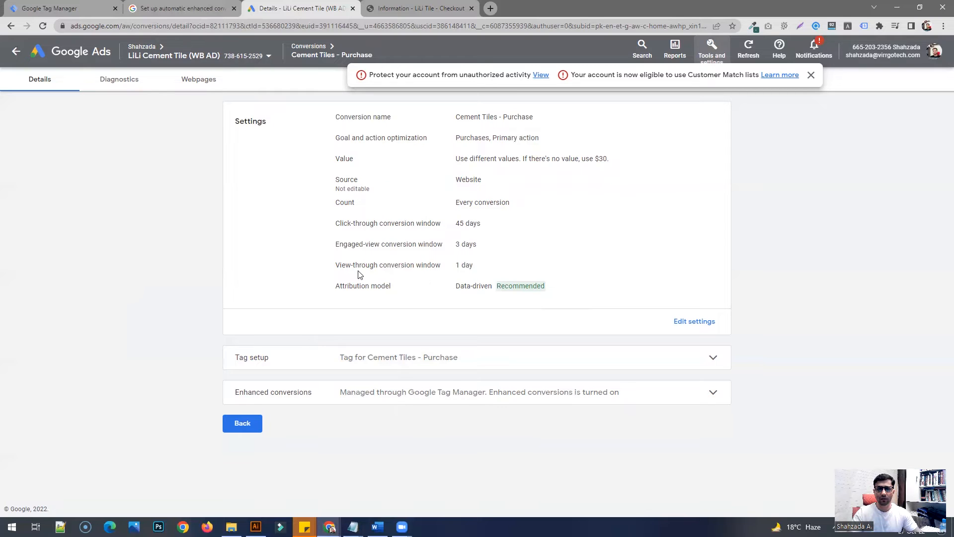
pyautogui.moveTo(367, 193)
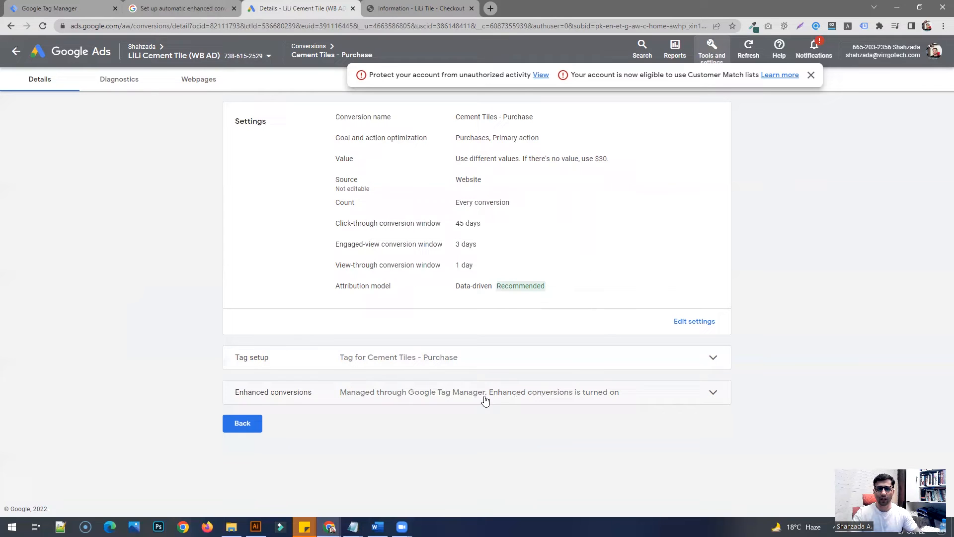
pyautogui.moveTo(248, 399)
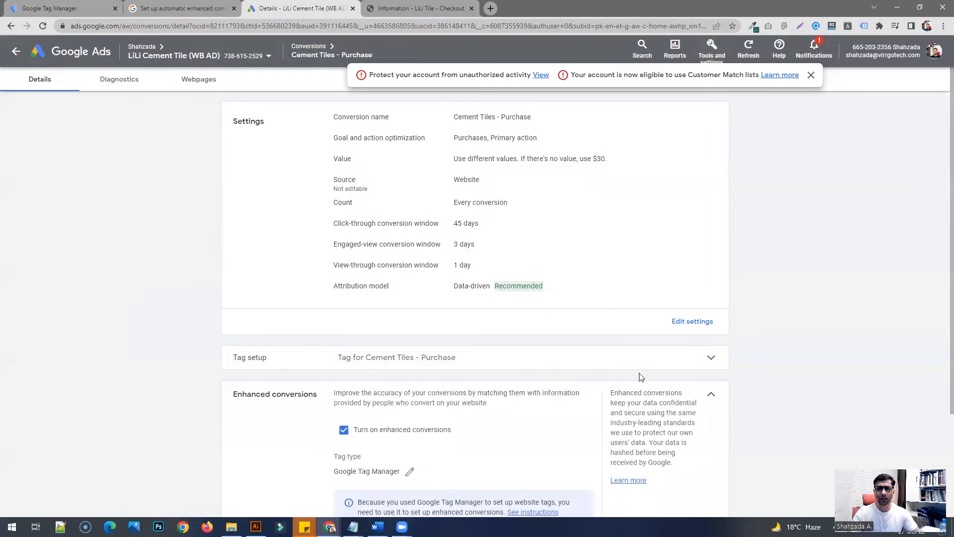
# Scroll down to the Enhanced conversions section showing its checkbox and tag type.
pyautogui.scroll(-3)
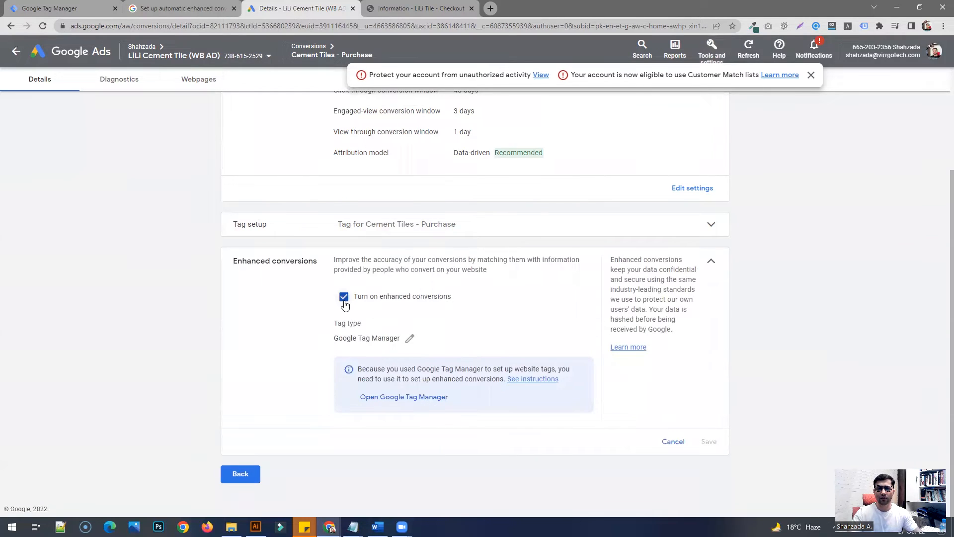
pyautogui.moveTo(467, 240)
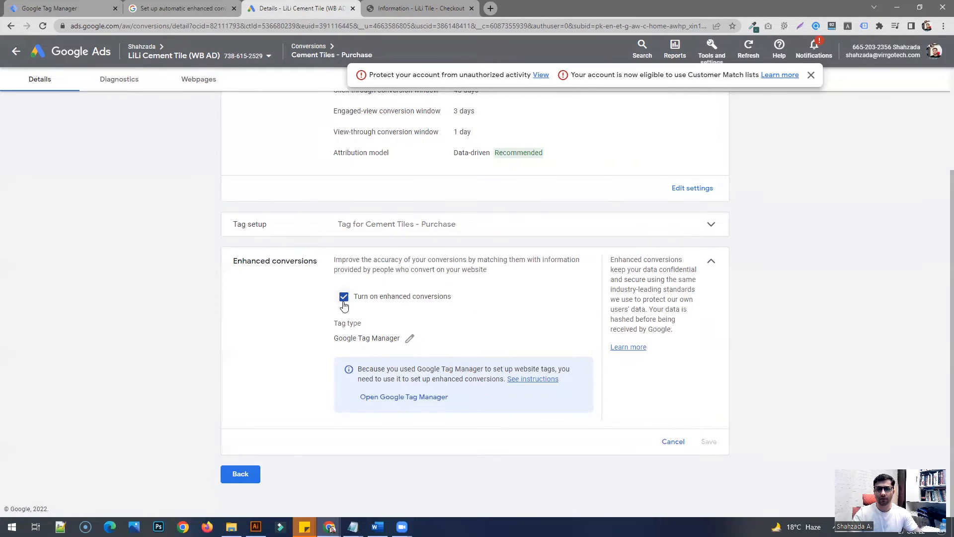
pyautogui.moveTo(377, 309)
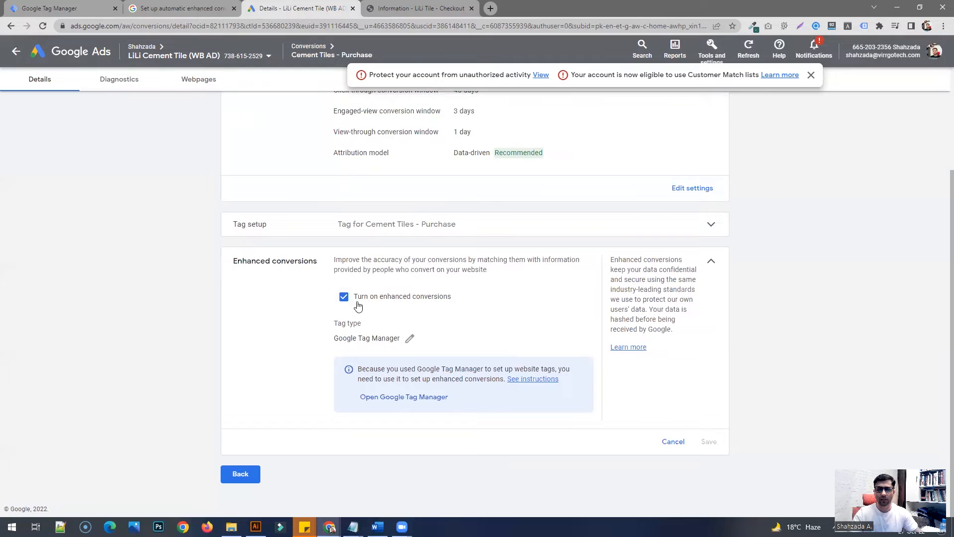
pyautogui.moveTo(436, 315)
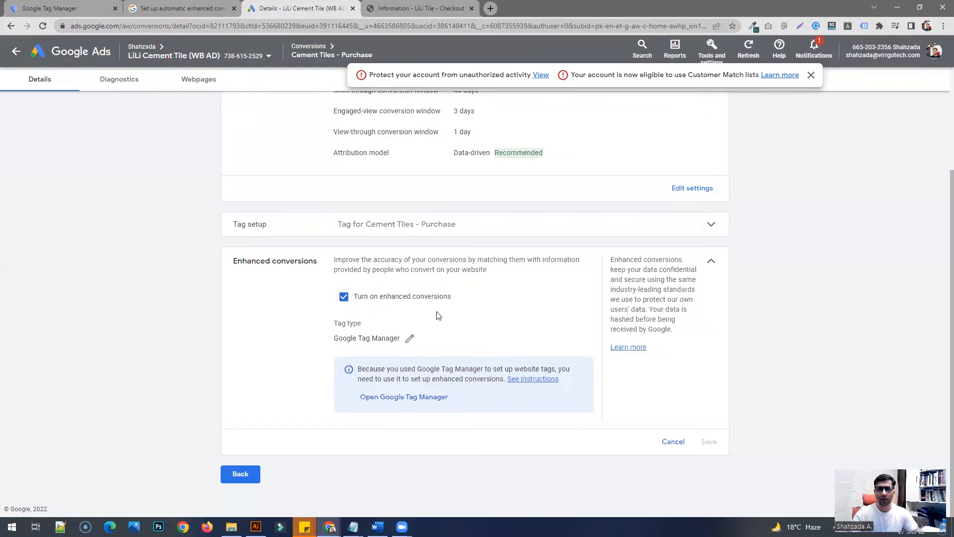
pyautogui.moveTo(409, 340)
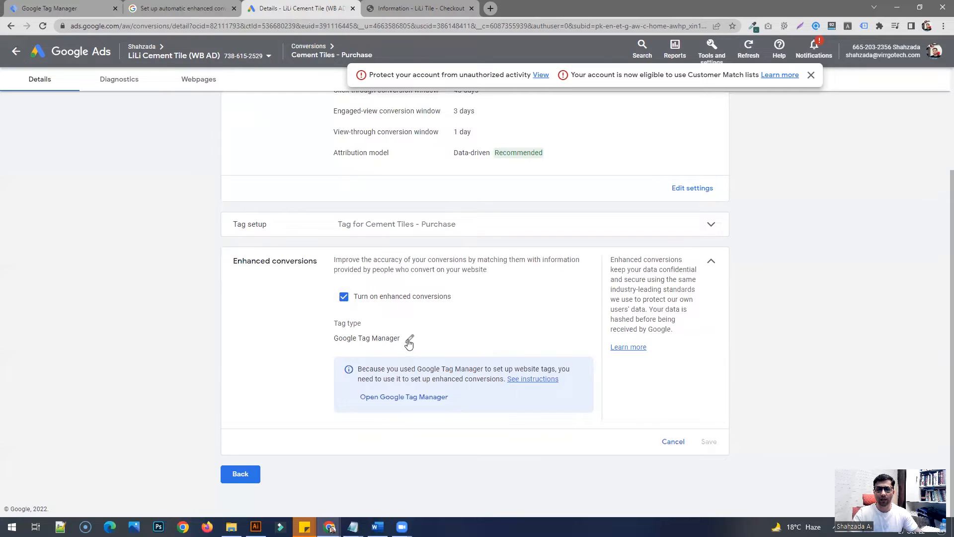
# Change the enhanced conversions tag type to Google tag or Google Tag Manager and continue.
pyautogui.click(409, 337)
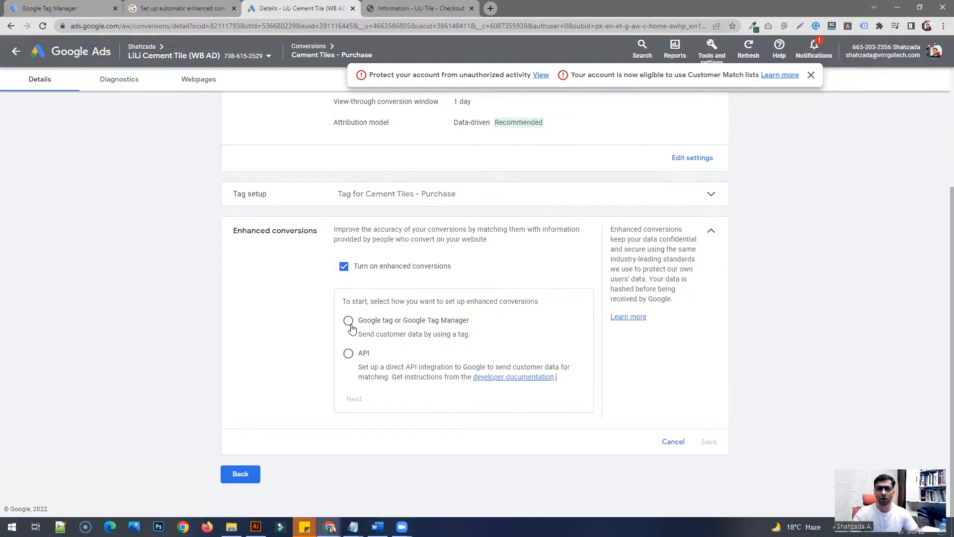
pyautogui.click(348, 320)
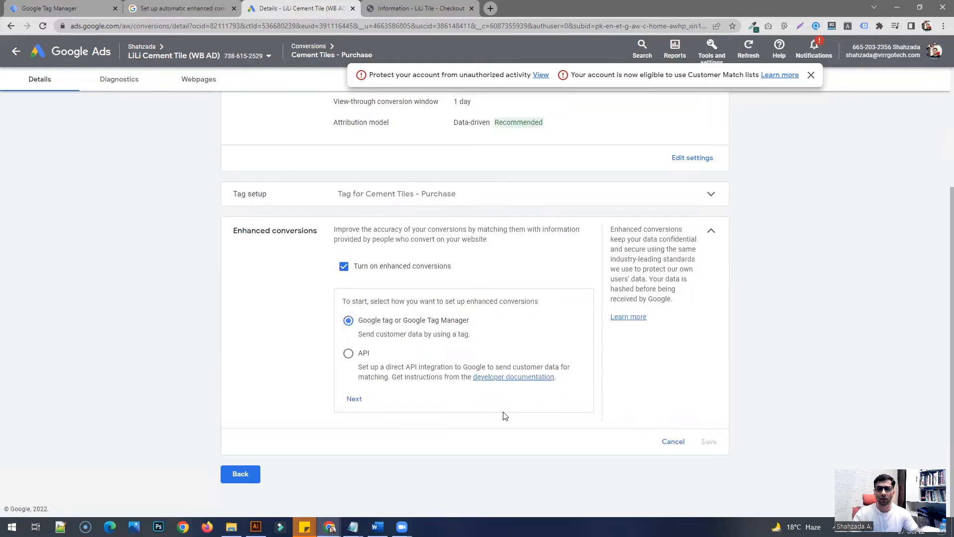
pyautogui.click(354, 399)
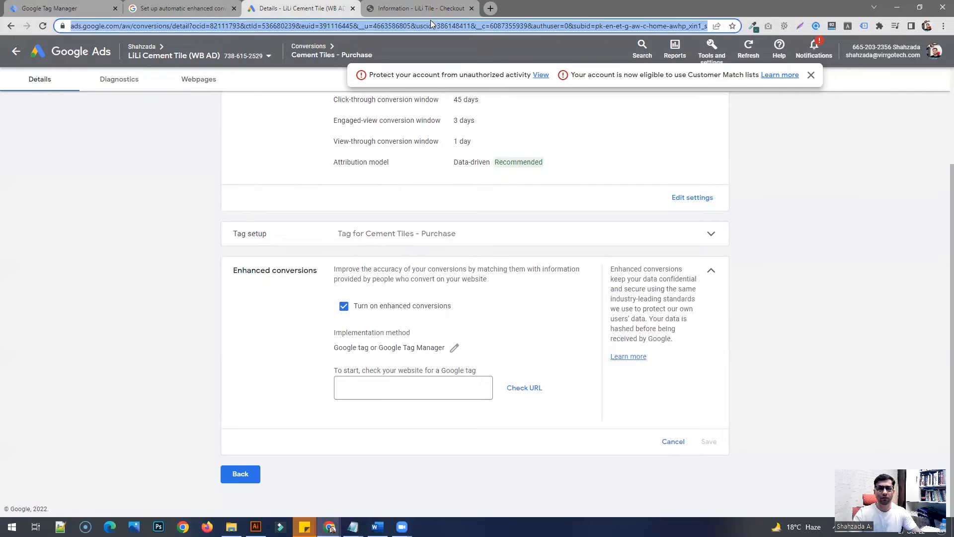
pyautogui.write('lilitiles.com')
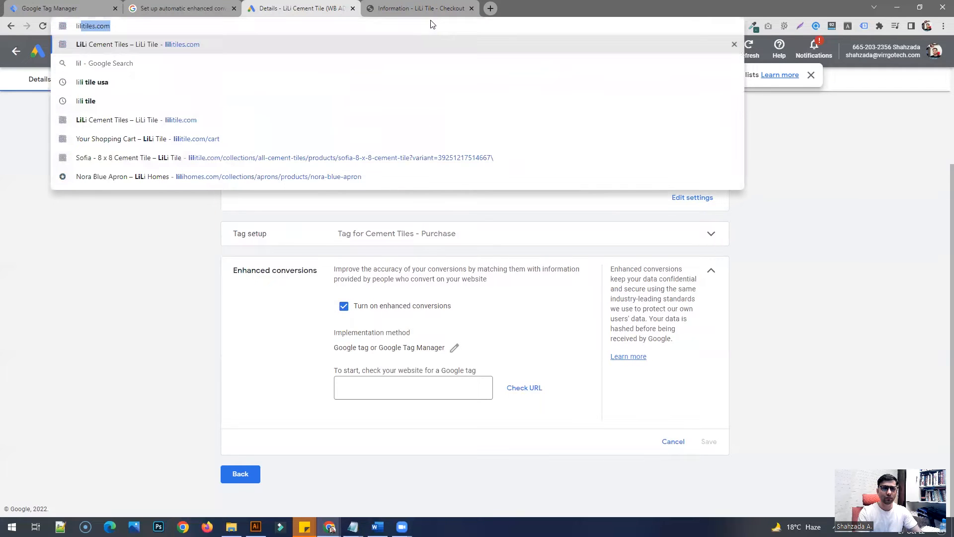
pyautogui.click(413, 387)
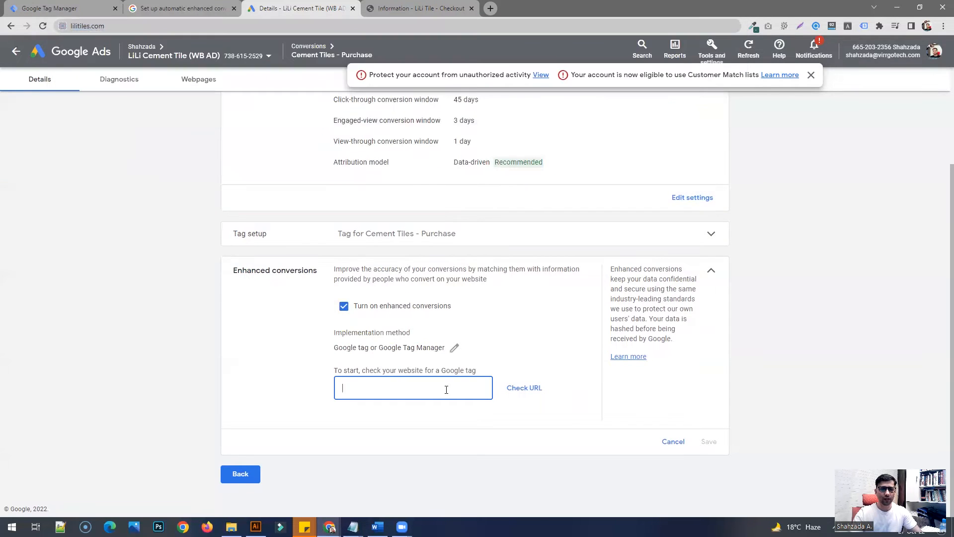
pyautogui.write('http://lilitiles.com')
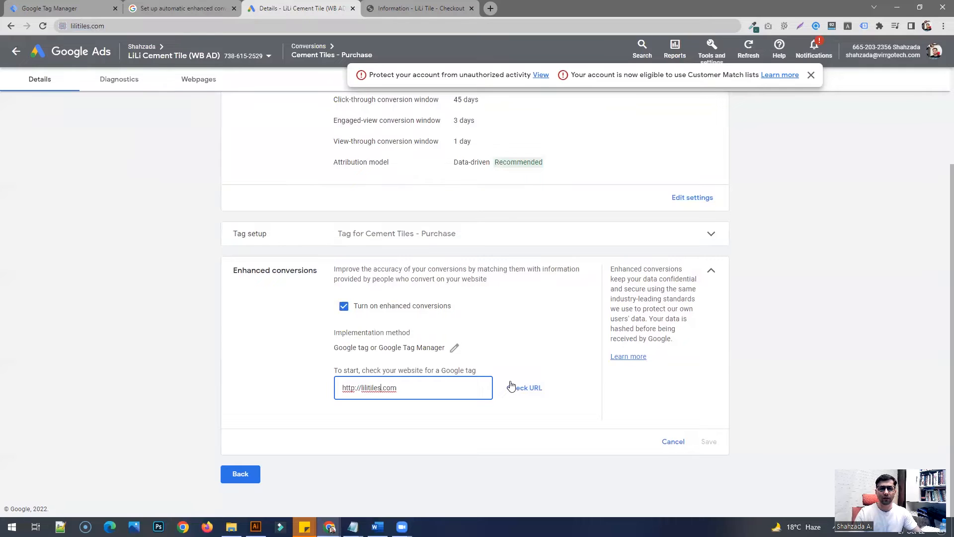
pyautogui.doubleClick(368, 388)
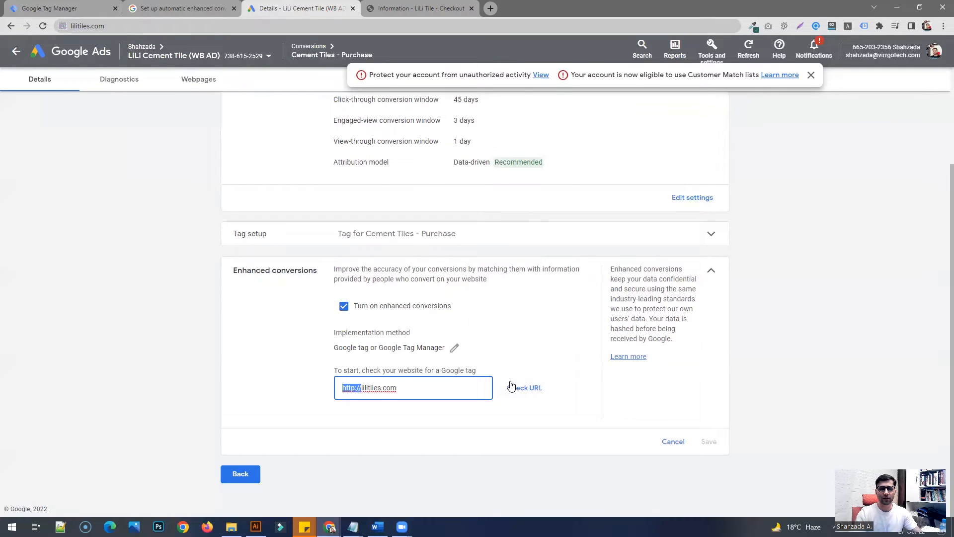
pyautogui.write('lilitiles.com')
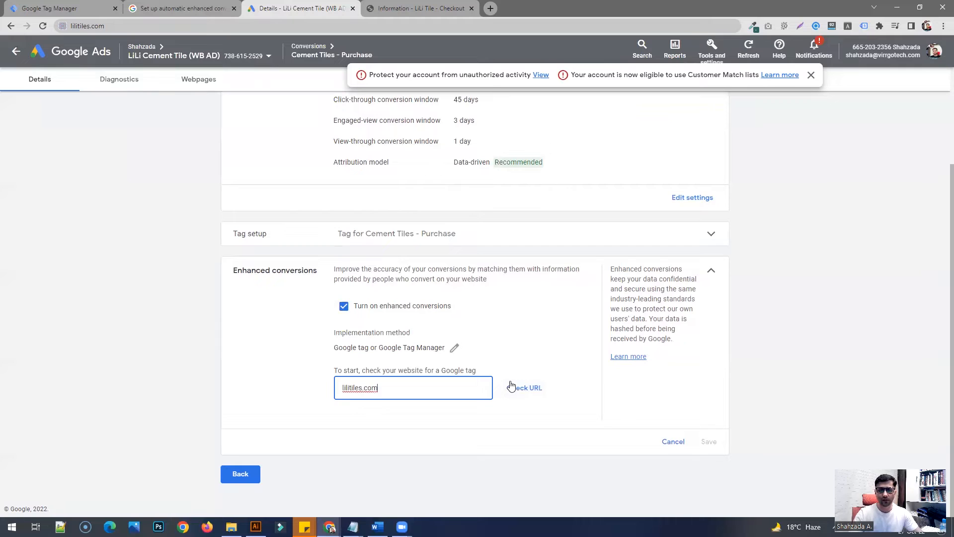
pyautogui.click(527, 388)
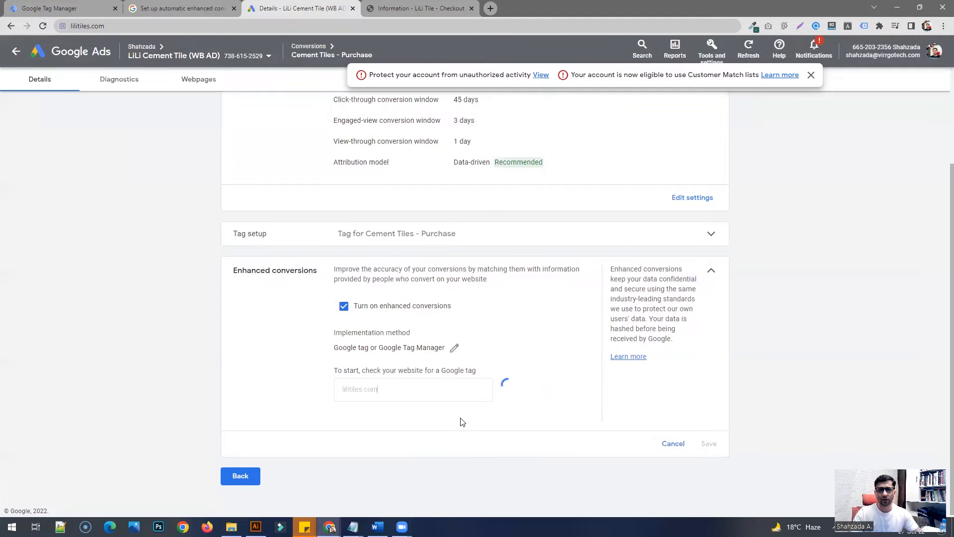
pyautogui.moveTo(396, 399)
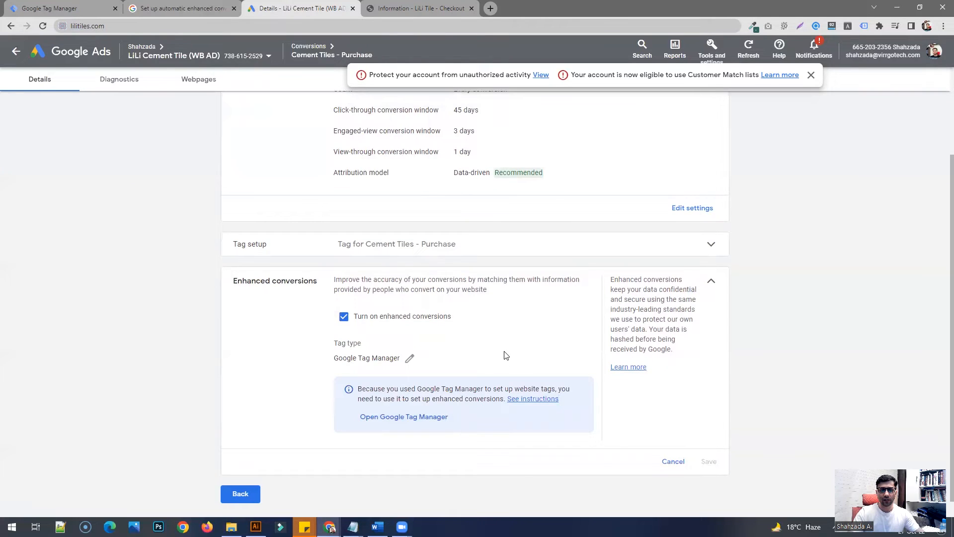
pyautogui.moveTo(394, 417)
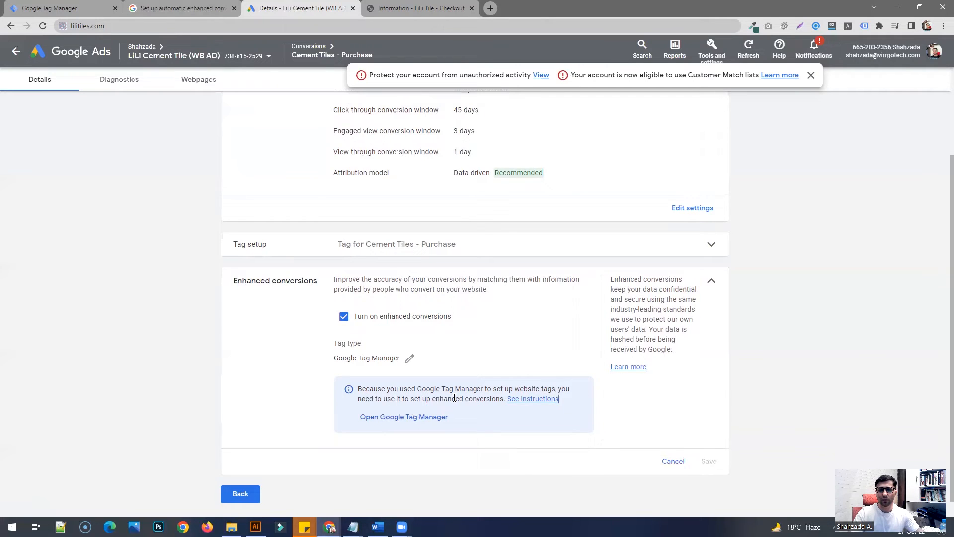
pyautogui.moveTo(327, 418)
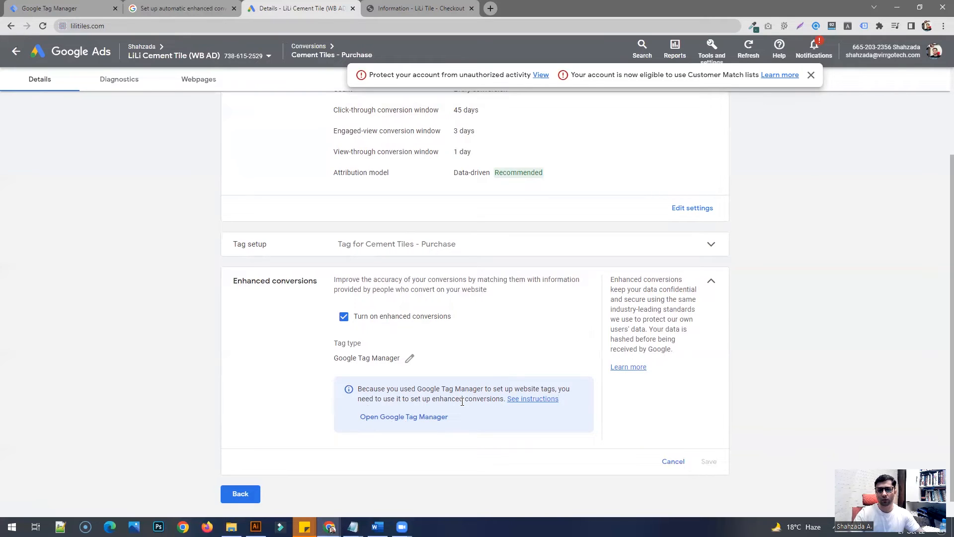
pyautogui.moveTo(402, 421)
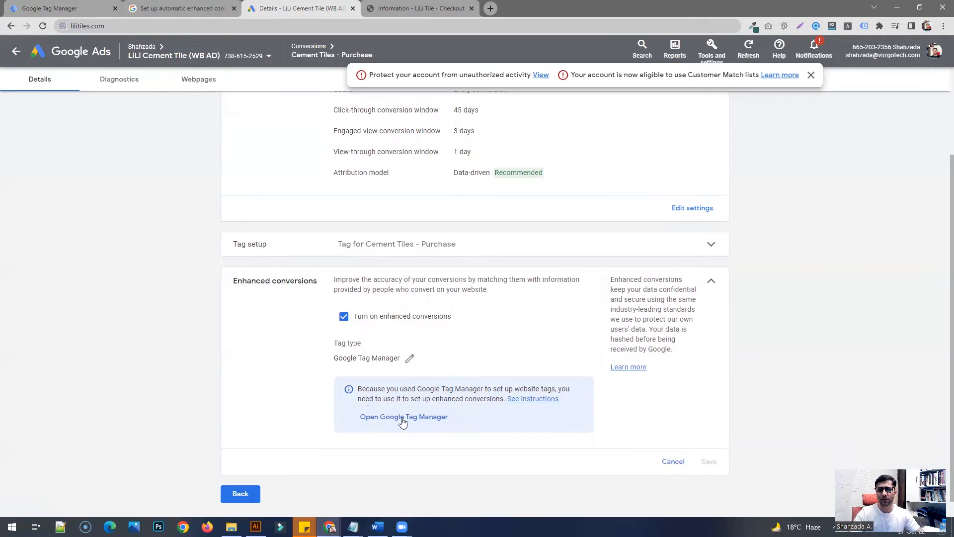
# Go to Tag Manager's LiLi Shopify container and start a new user-defined variable.
pyautogui.click(403, 416)
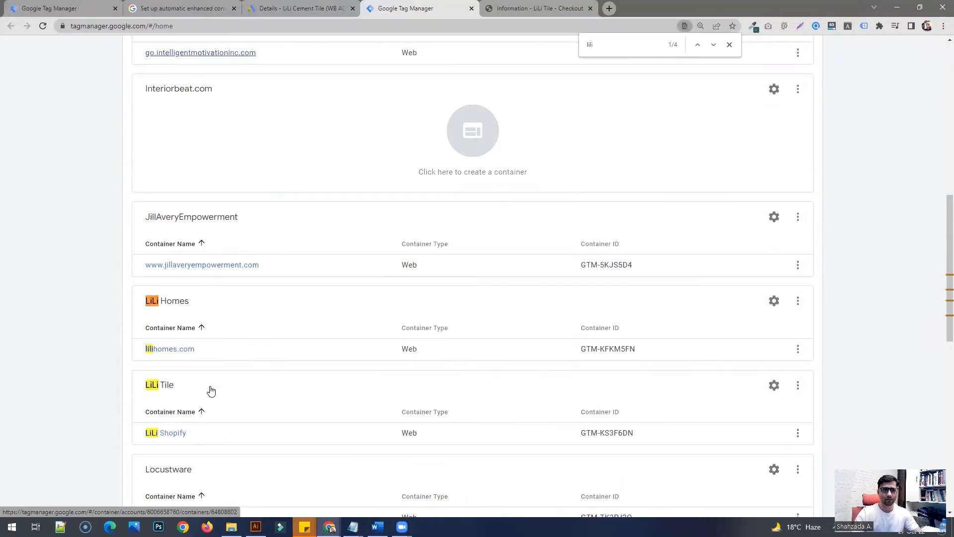
pyautogui.click(165, 432)
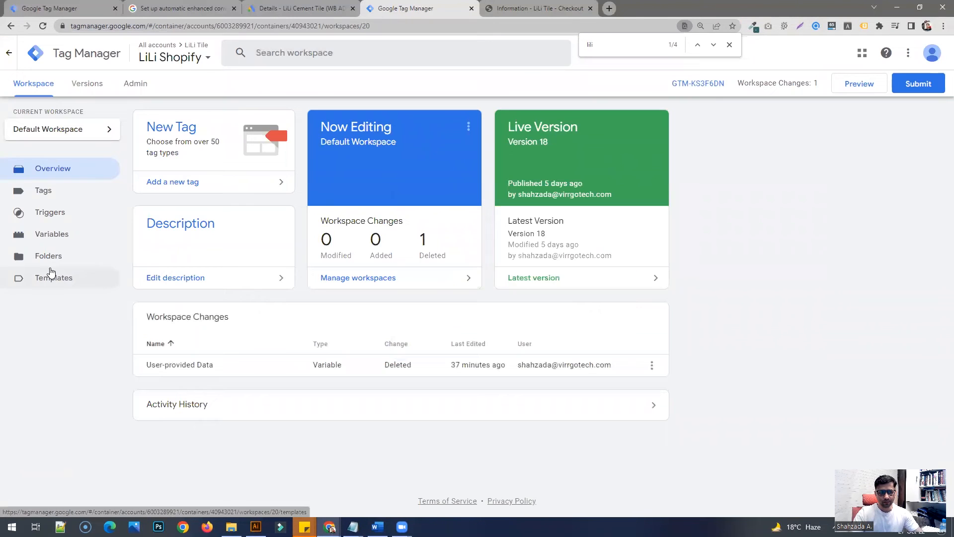
pyautogui.moveTo(61, 368)
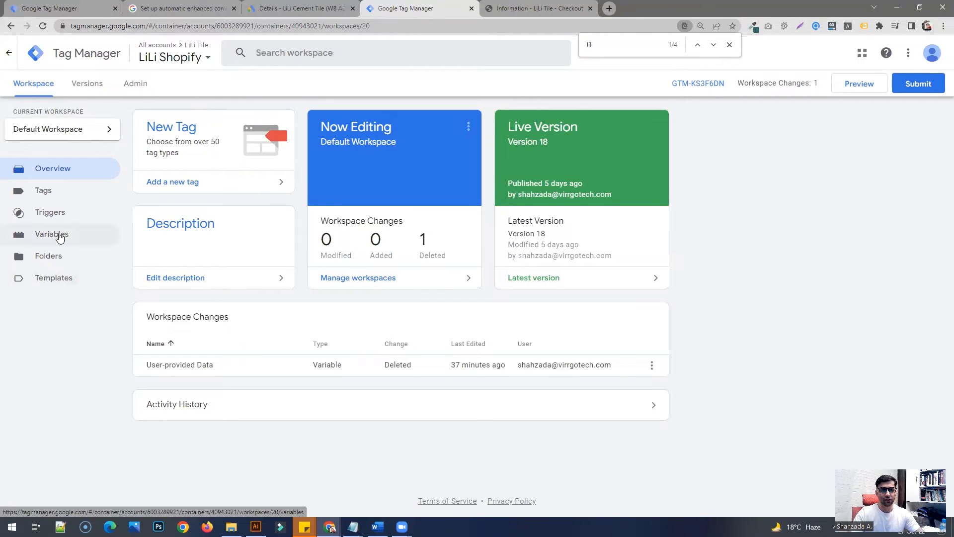
pyautogui.click(52, 233)
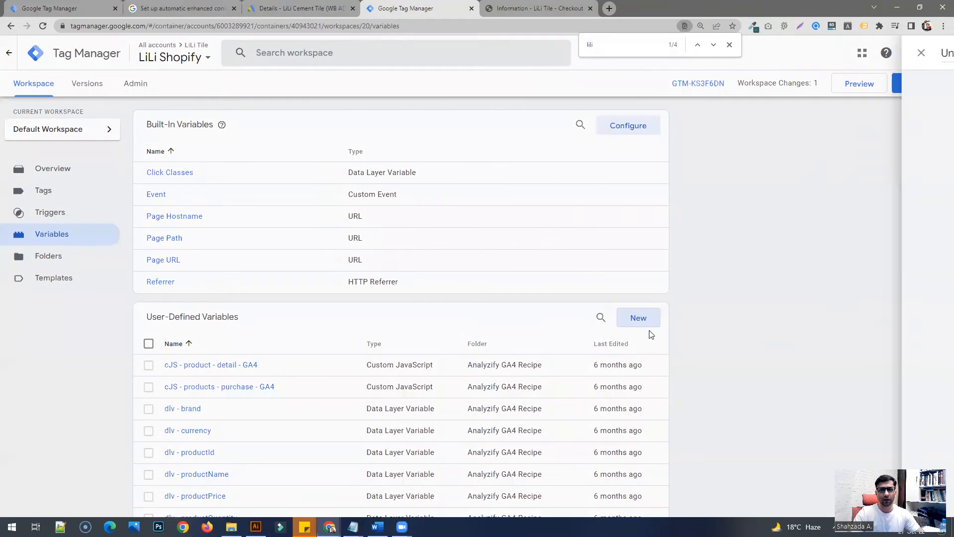
pyautogui.click(638, 317)
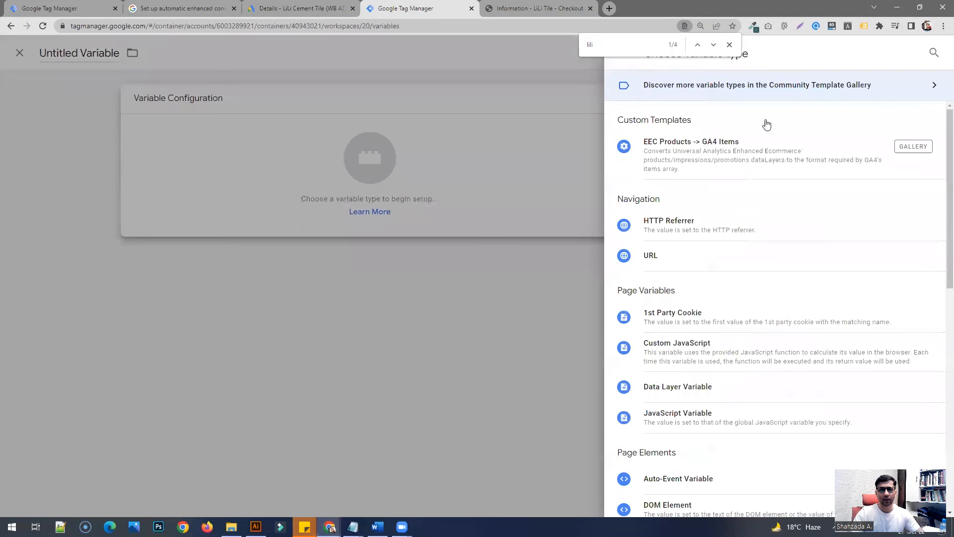
# Search the variable types for 'user' and choose User-Provided Data.
pyautogui.click(728, 45)
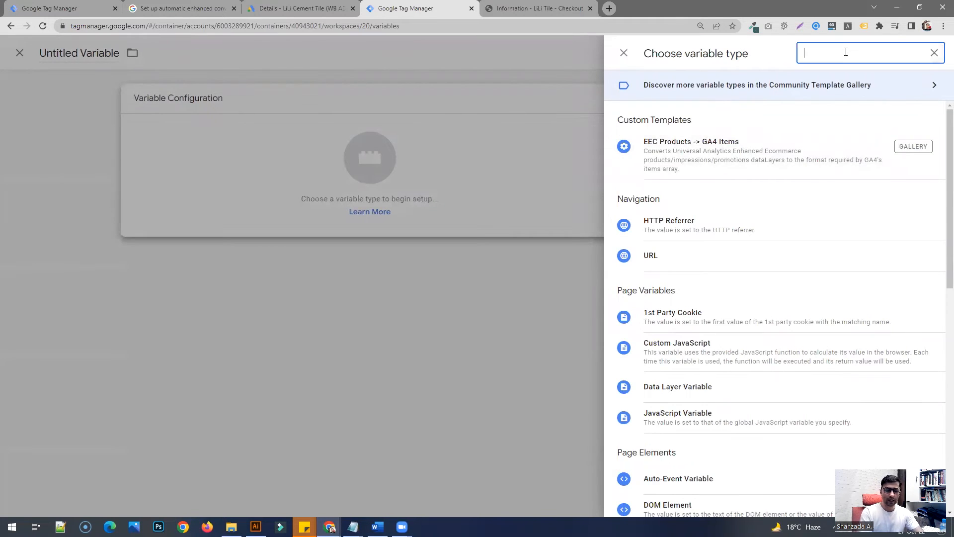
pyautogui.write('user')
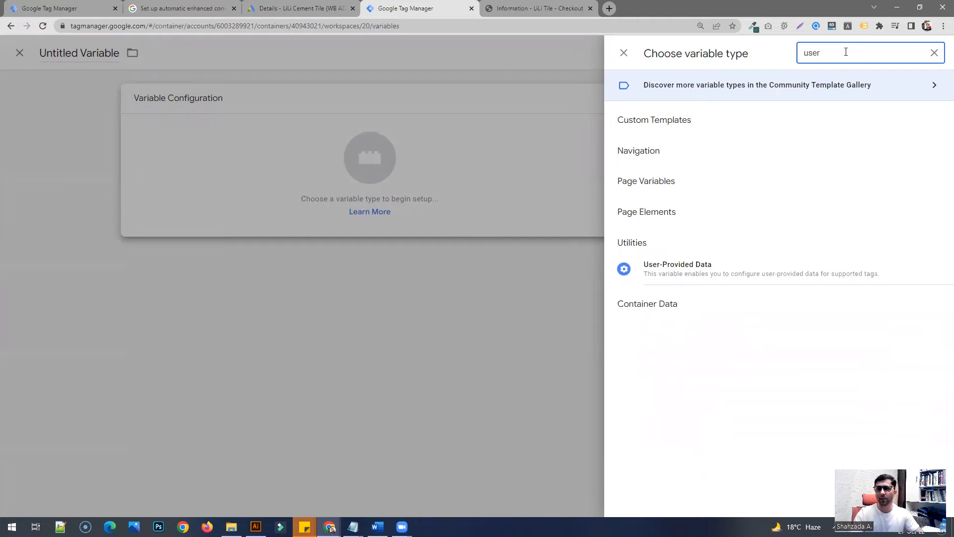
pyautogui.moveTo(669, 272)
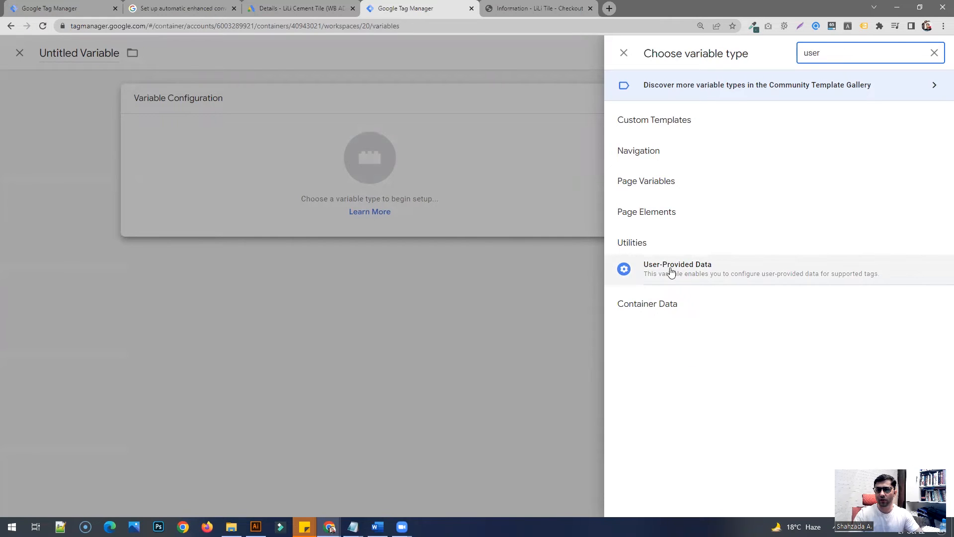
pyautogui.moveTo(640, 256)
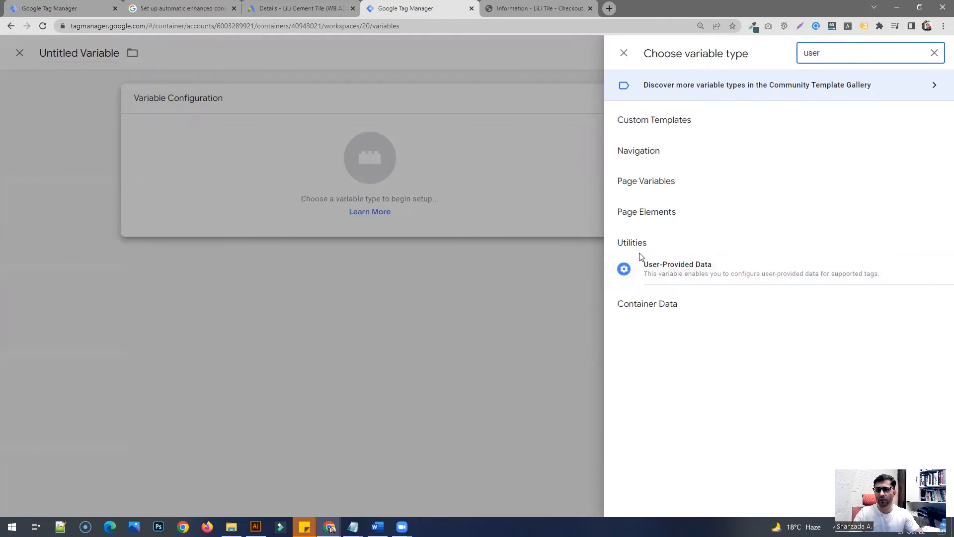
pyautogui.moveTo(665, 271)
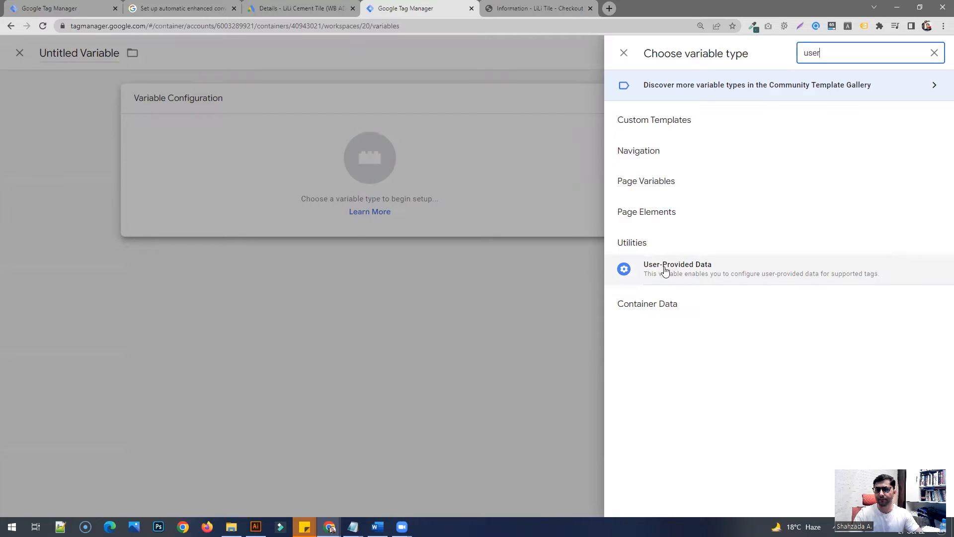
pyautogui.moveTo(687, 277)
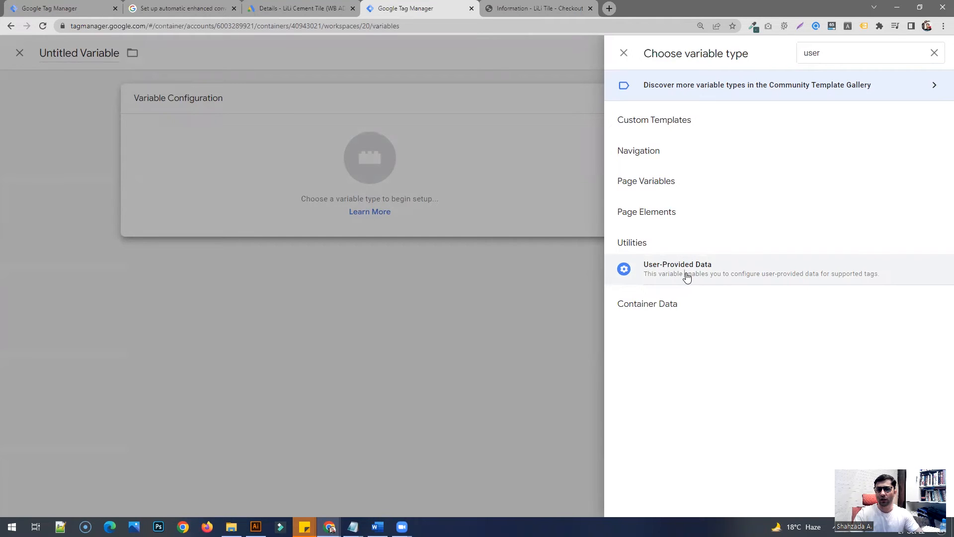
pyautogui.click(677, 264)
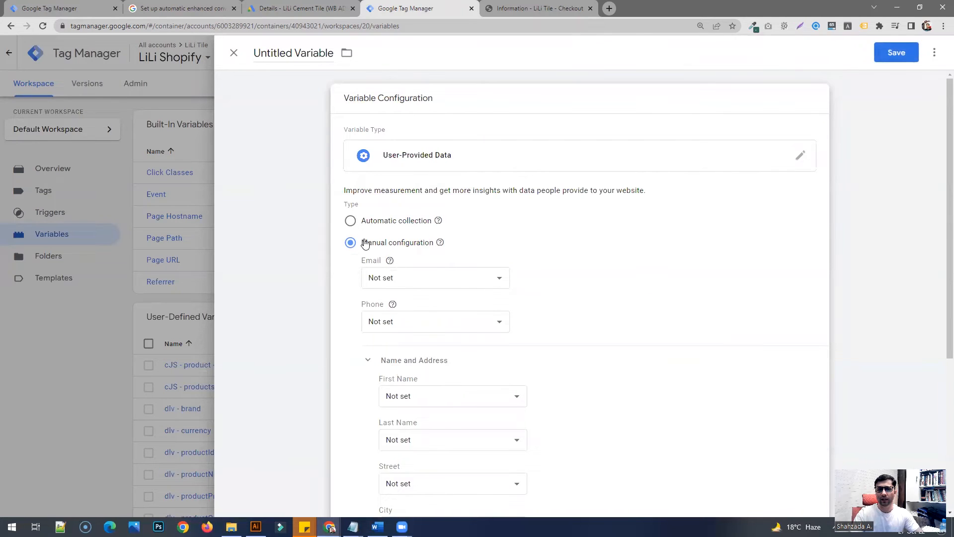
pyautogui.moveTo(350, 221)
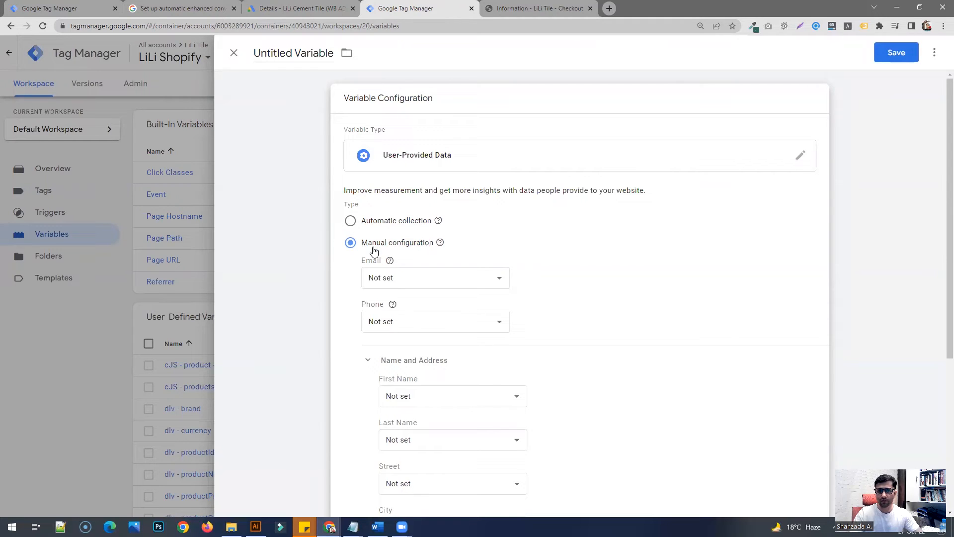
# Leave the manual email field unset, switch the variable to Automatic collection and save it.
pyautogui.click(434, 277)
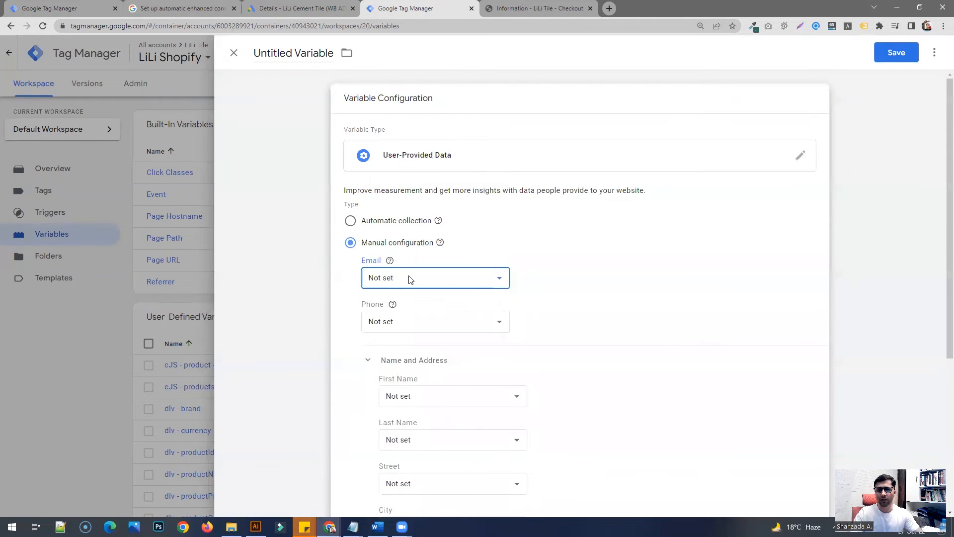
pyautogui.click(434, 277)
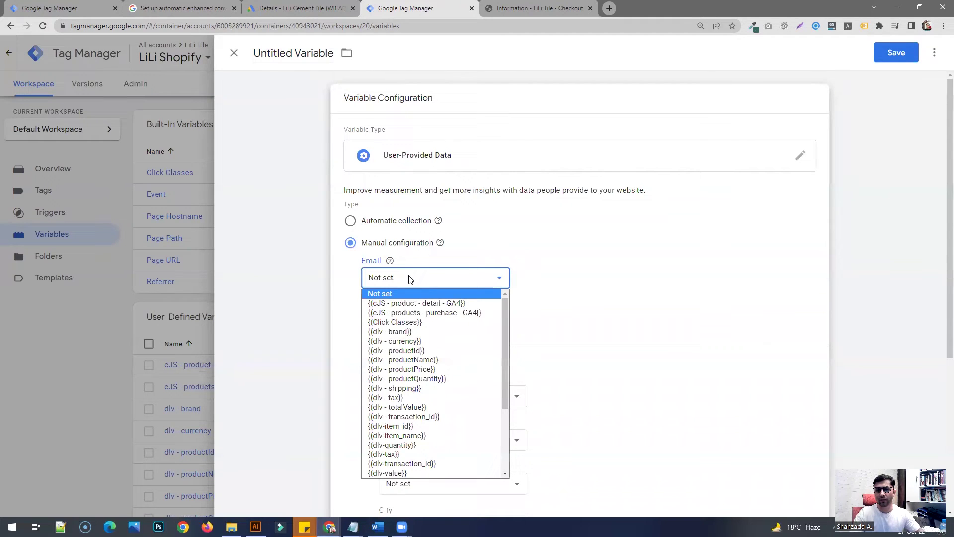
pyautogui.click(380, 293)
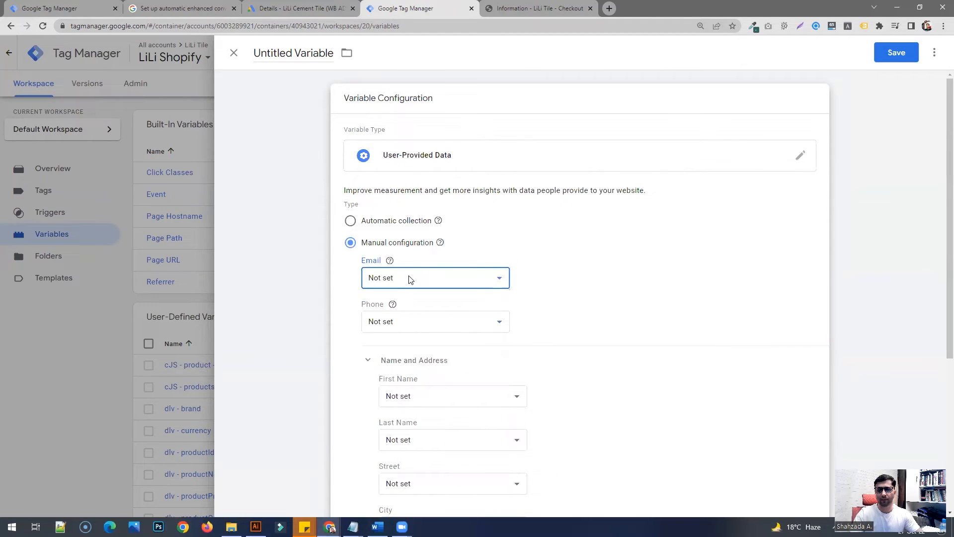
pyautogui.moveTo(401, 278)
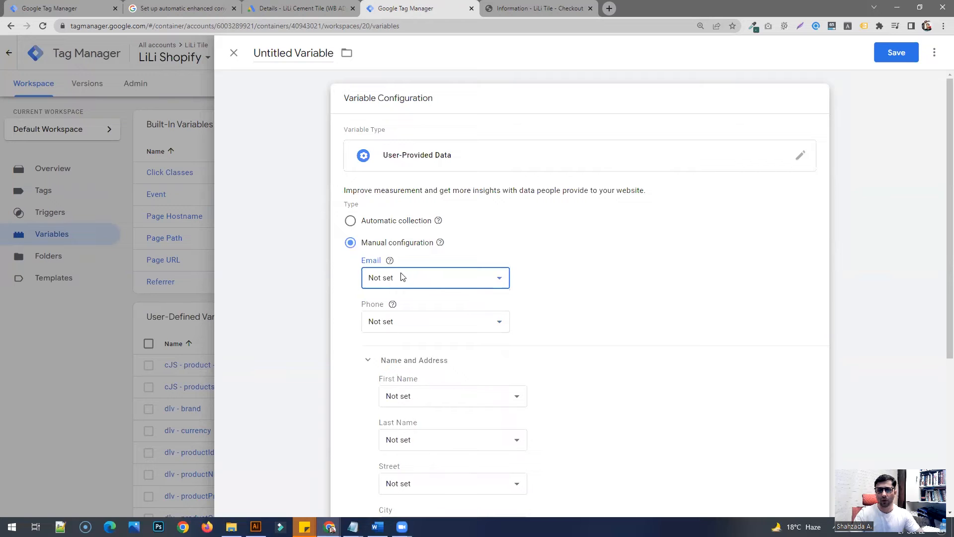
pyautogui.moveTo(458, 297)
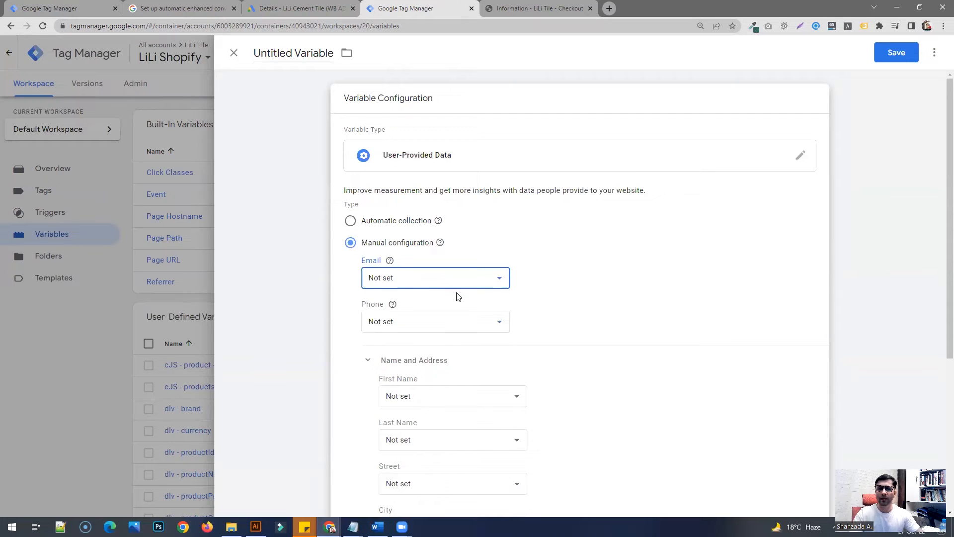
pyautogui.moveTo(408, 286)
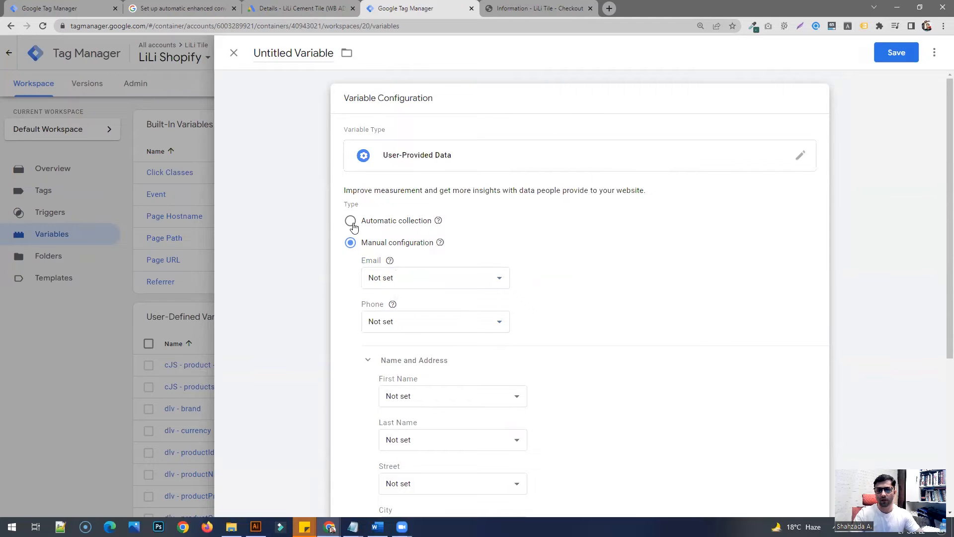
pyautogui.click(354, 221)
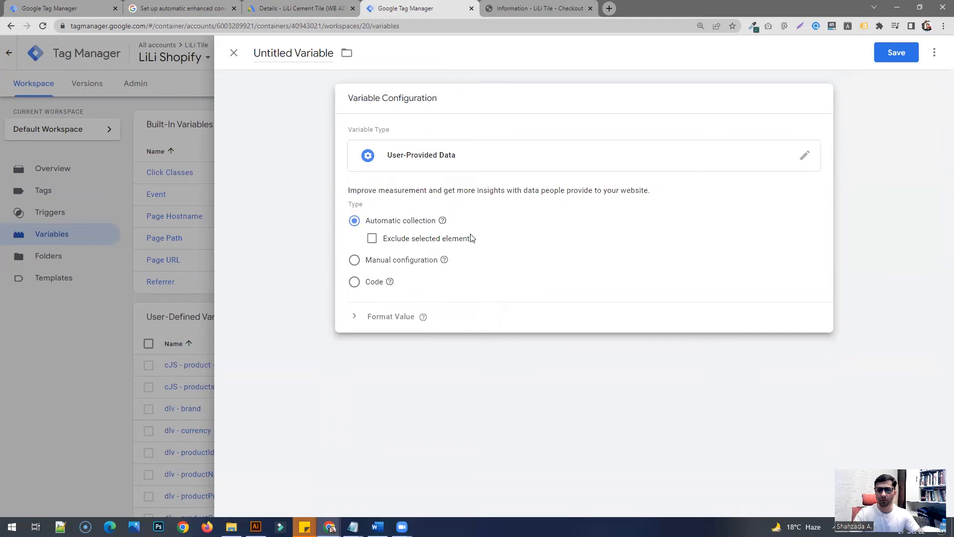
pyautogui.moveTo(401, 237)
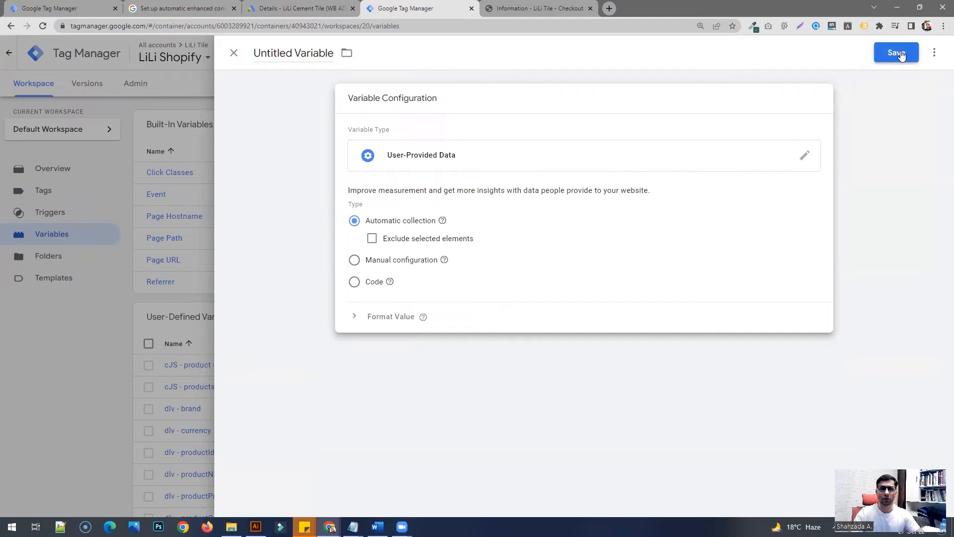
pyautogui.click(895, 53)
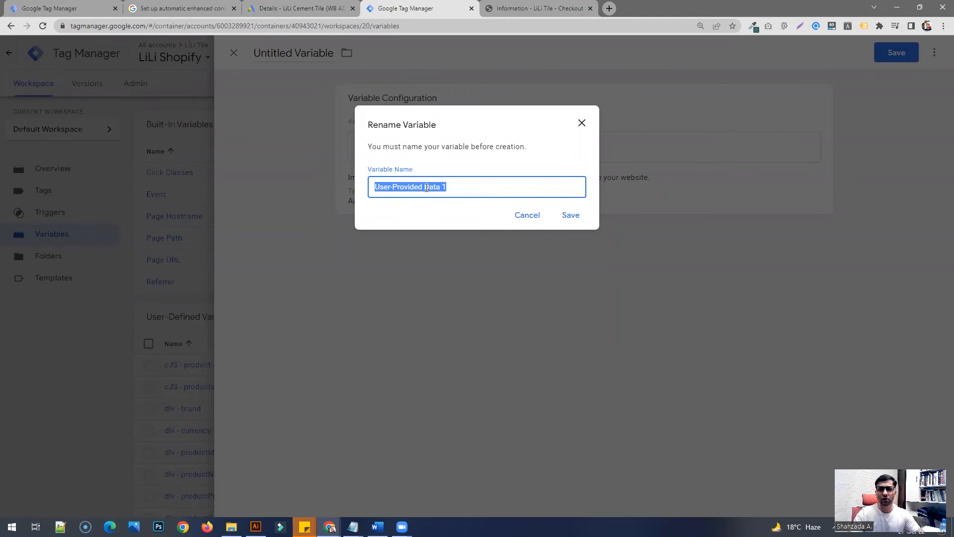
pyautogui.click(427, 186)
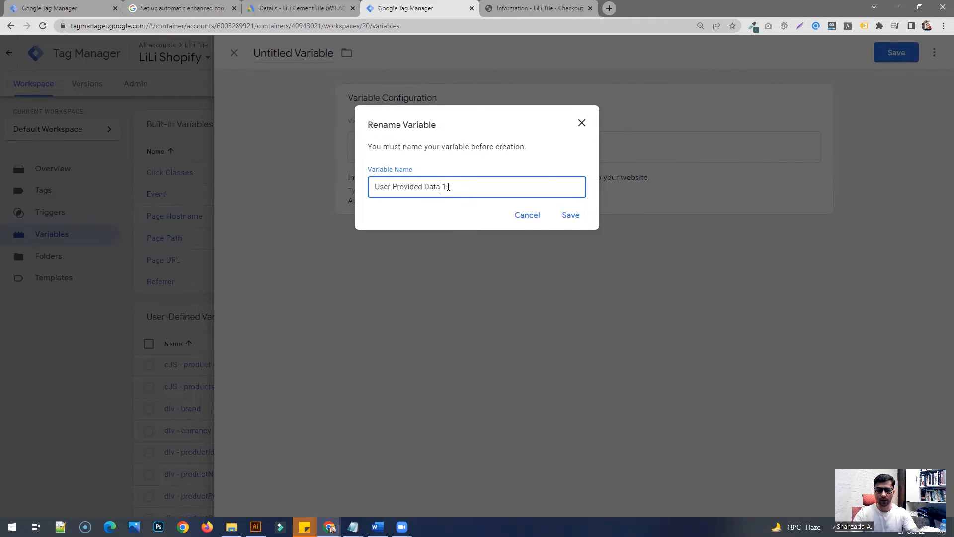
pyautogui.press('Backspace')
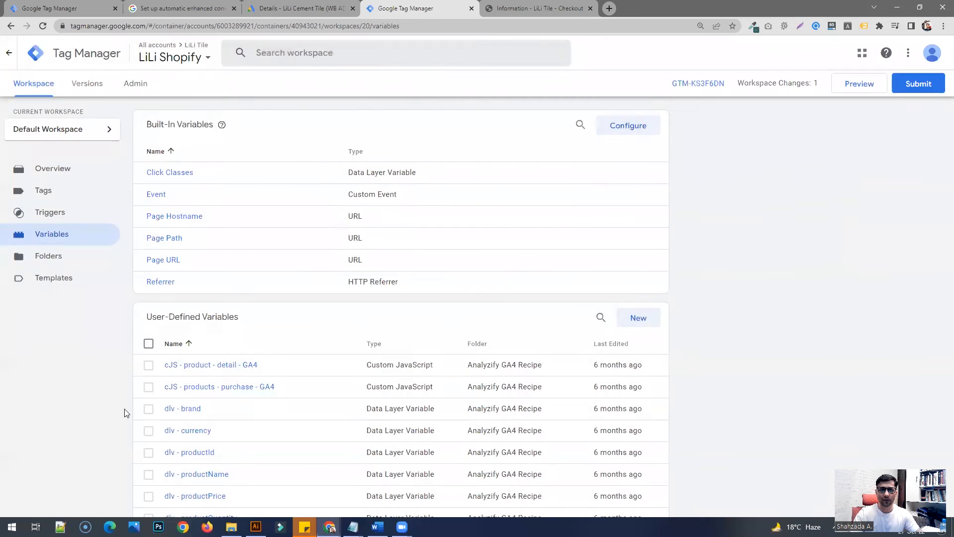
pyautogui.scroll(-3)
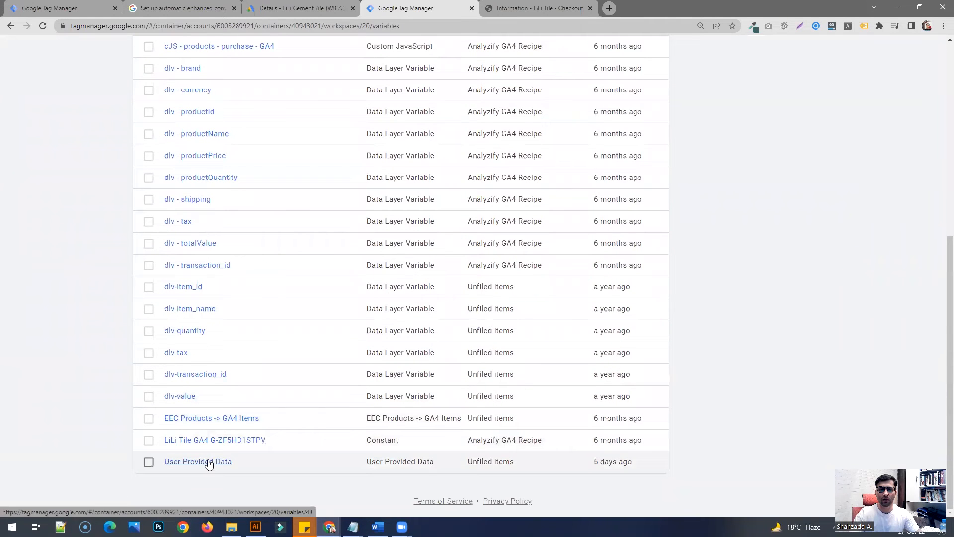
pyautogui.scroll(3)
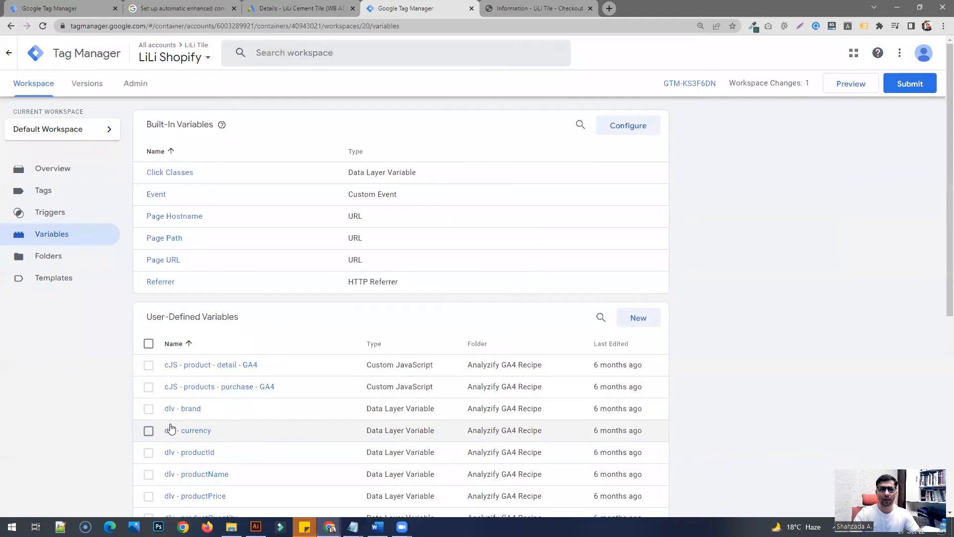
pyautogui.scroll(-3)
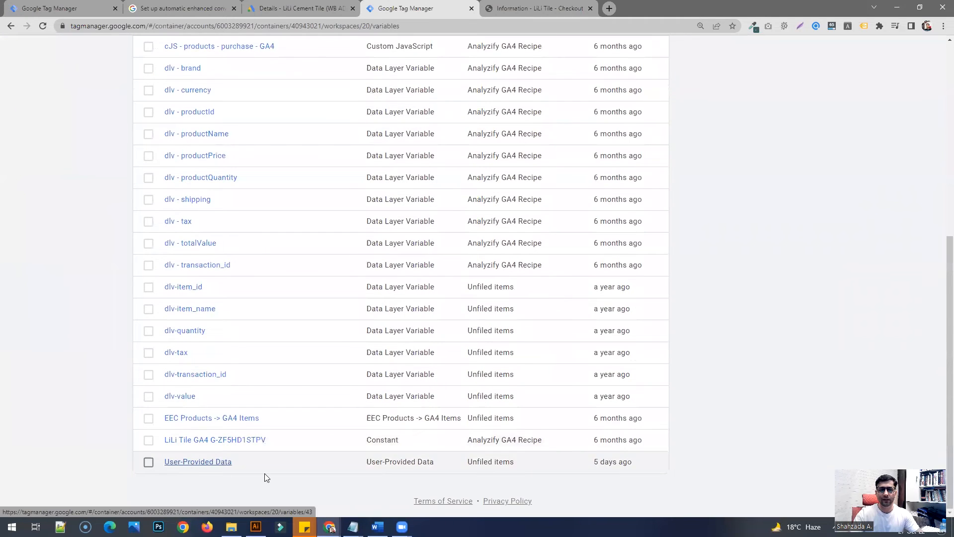
pyautogui.scroll(3)
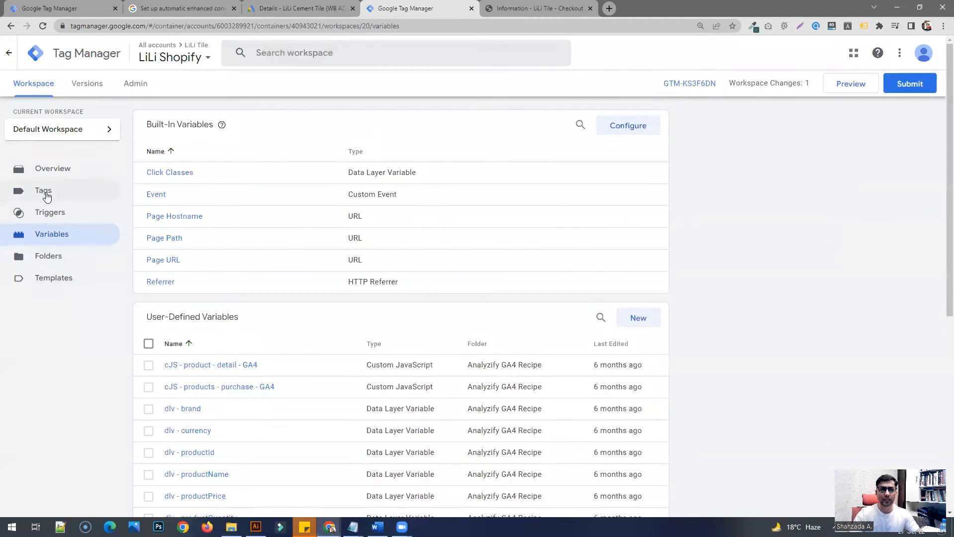
pyautogui.click(42, 191)
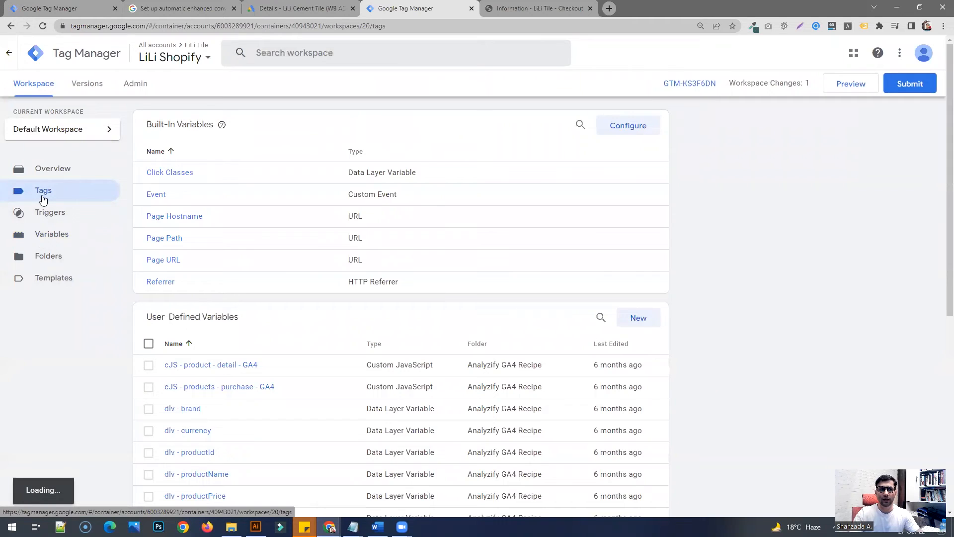
# View the workspace's Tags list and select the Google Ads Conversions tag.
pyautogui.click(42, 190)
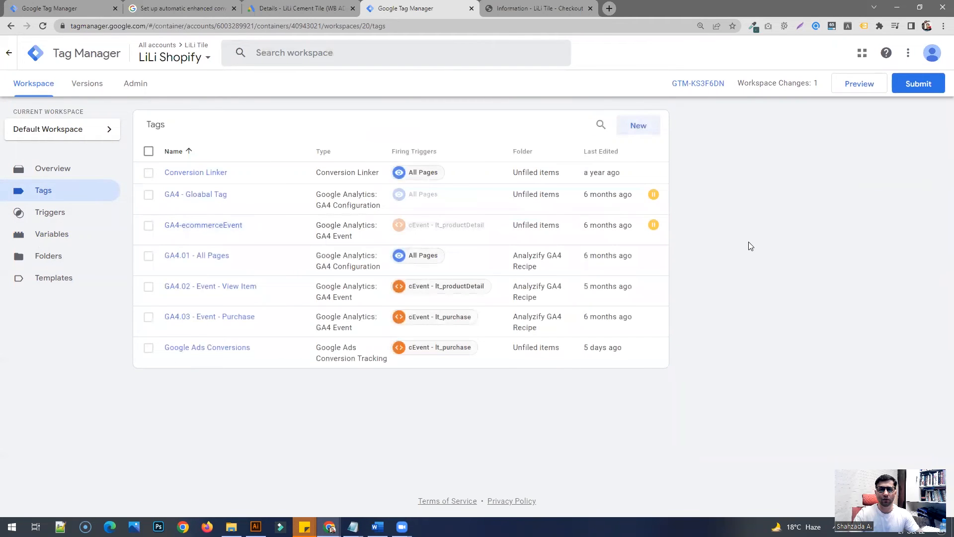
pyautogui.moveTo(206, 76)
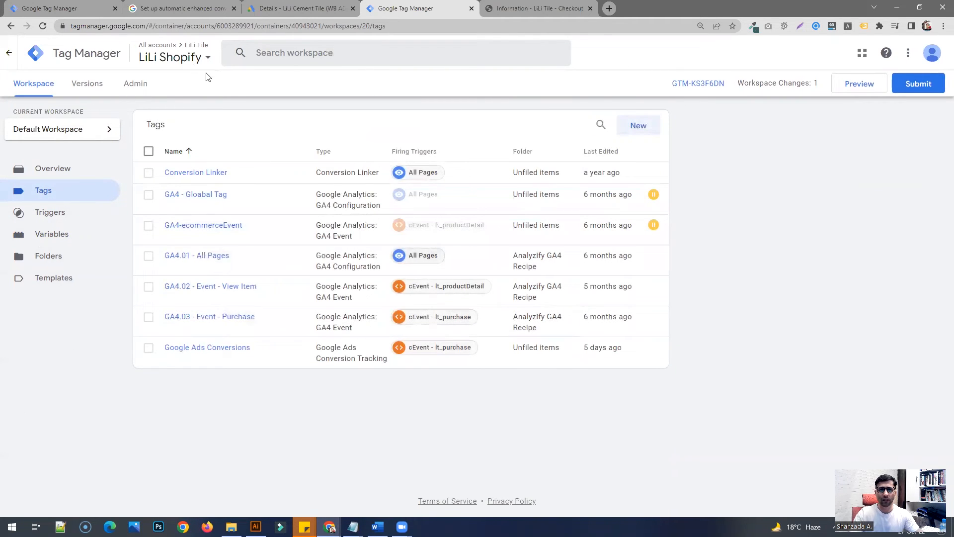
pyautogui.moveTo(189, 90)
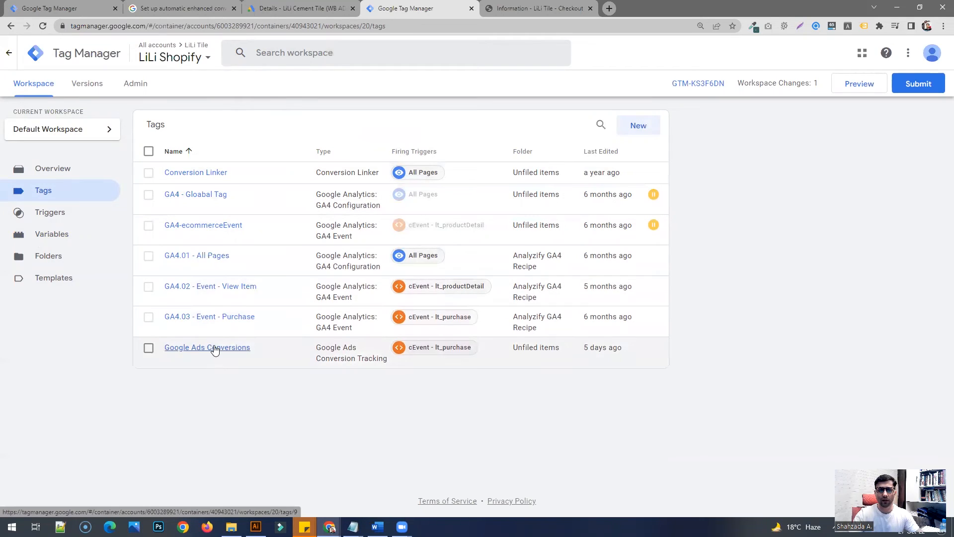
pyautogui.moveTo(179, 352)
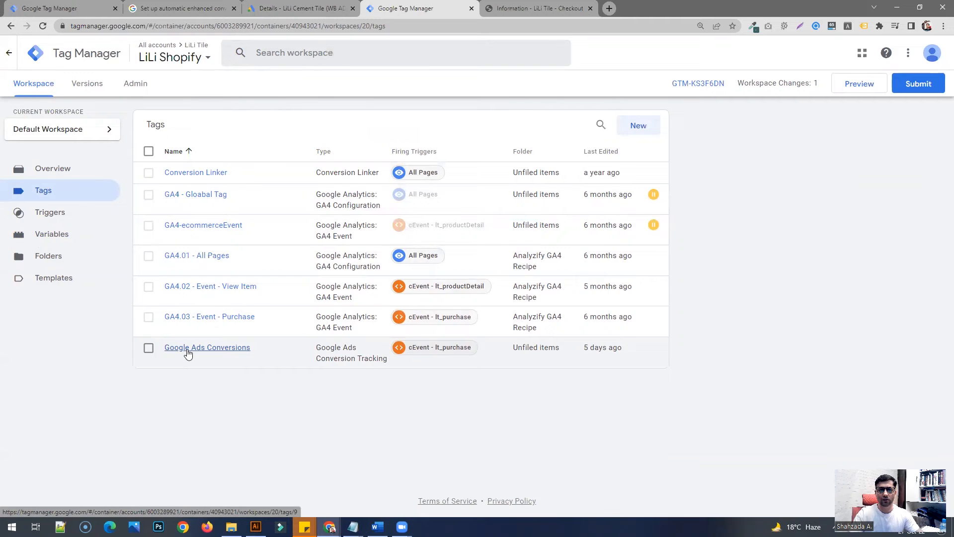
pyautogui.click(207, 347)
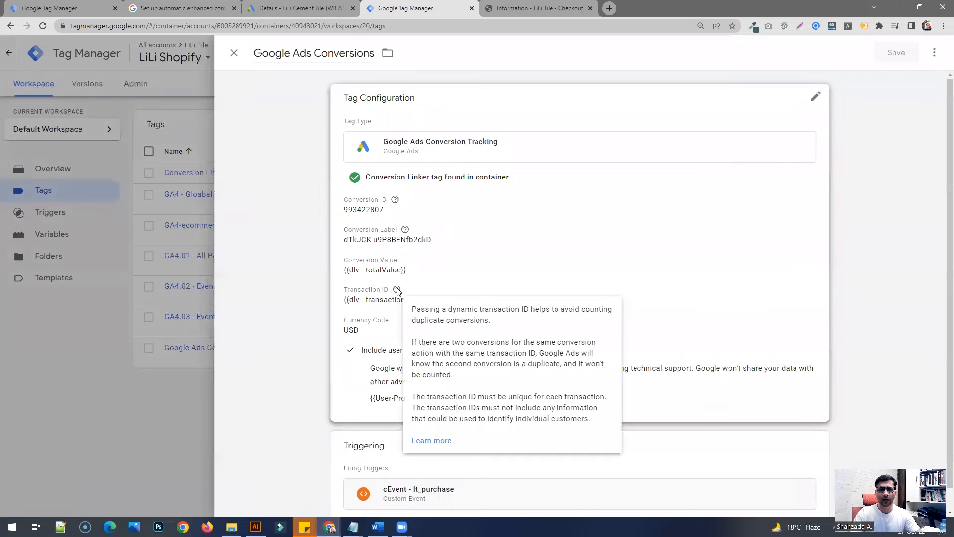
# Set the tag's user-provided data source to {{User-Provided Data}} and leave the editor.
pyautogui.scroll(-3)
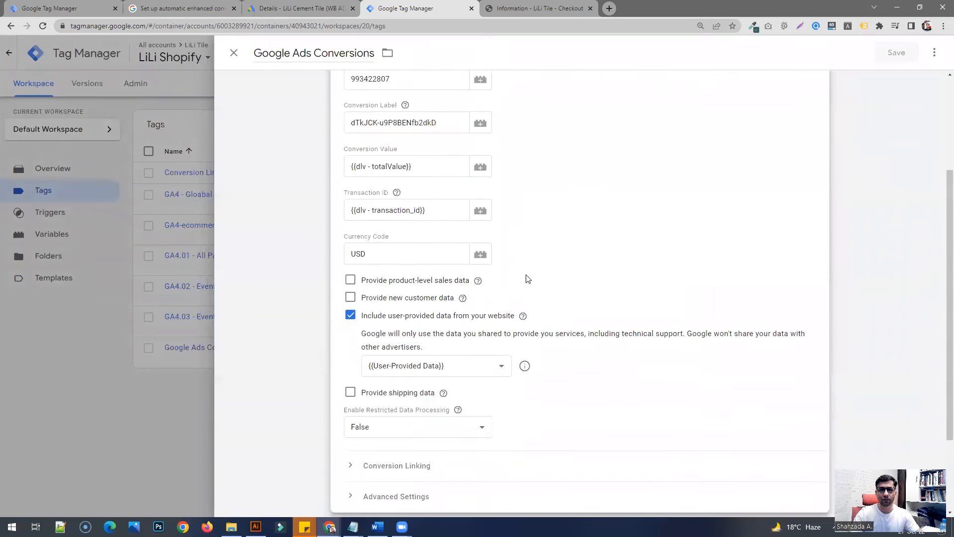
pyautogui.scroll(-3)
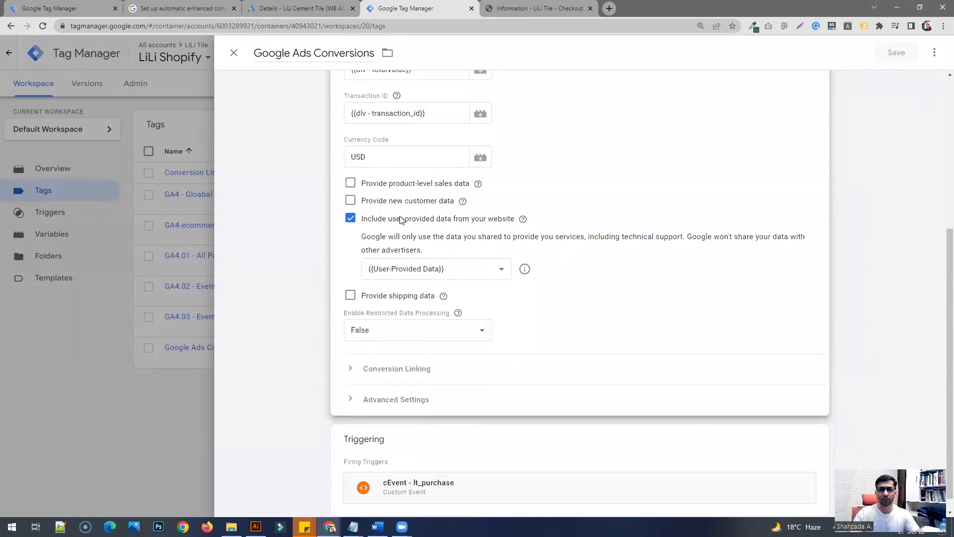
pyautogui.scroll(3)
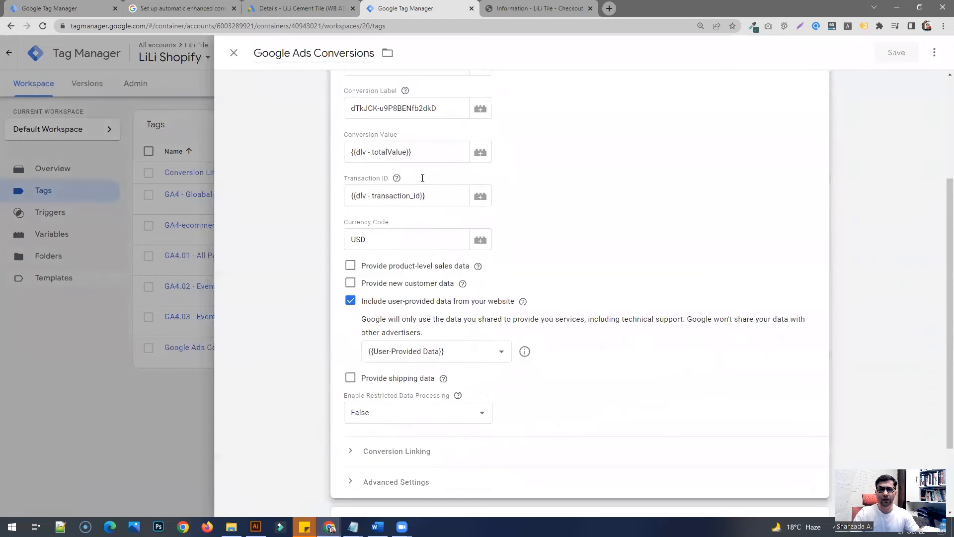
pyautogui.scroll(-3)
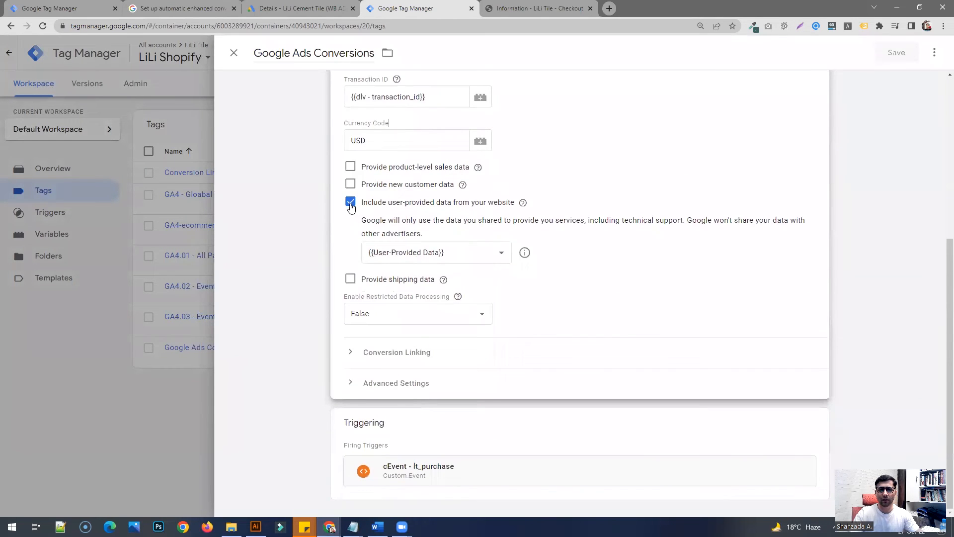
pyautogui.moveTo(395, 210)
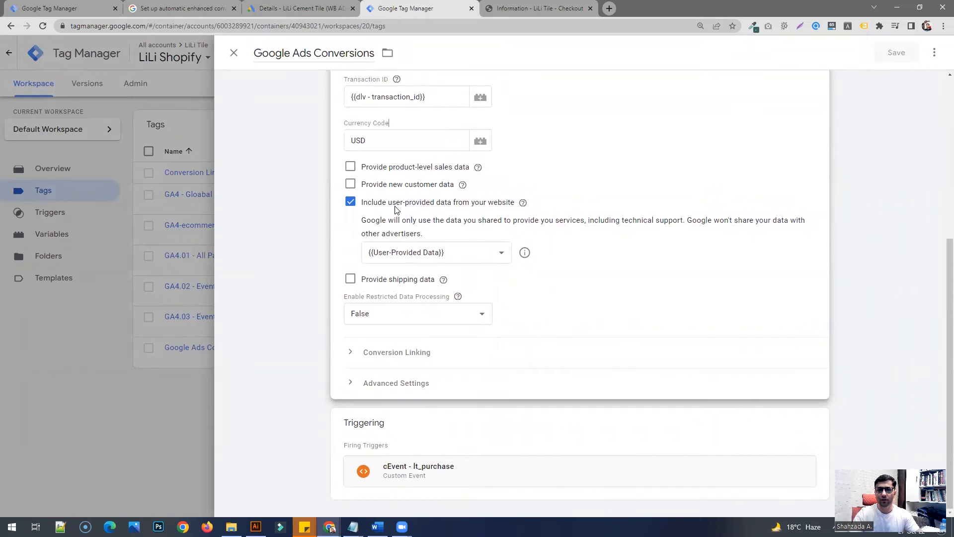
pyautogui.moveTo(510, 208)
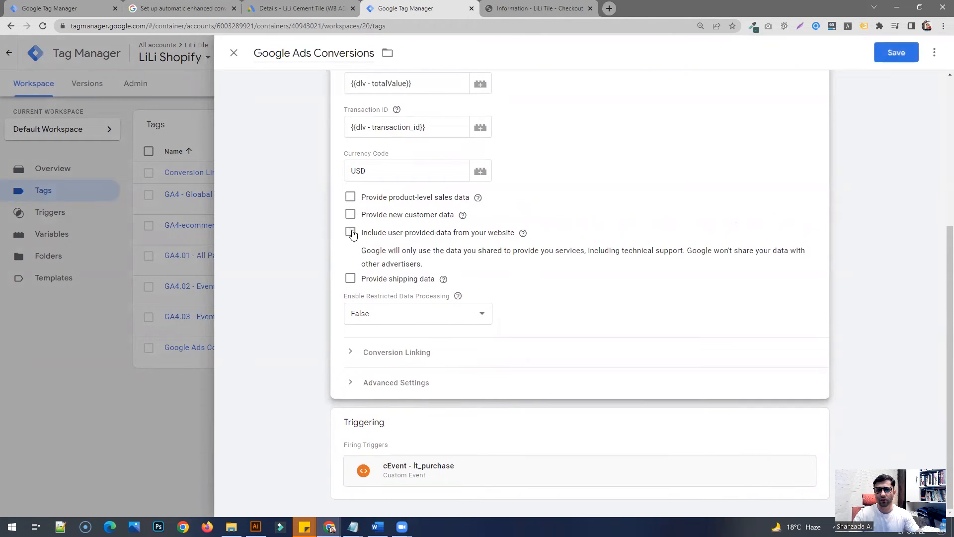
pyautogui.click(350, 232)
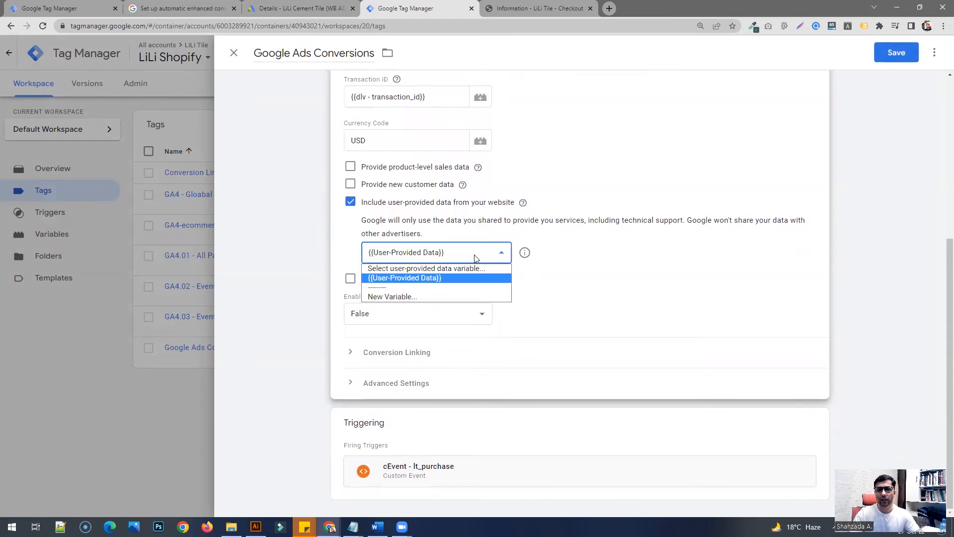
pyautogui.moveTo(402, 285)
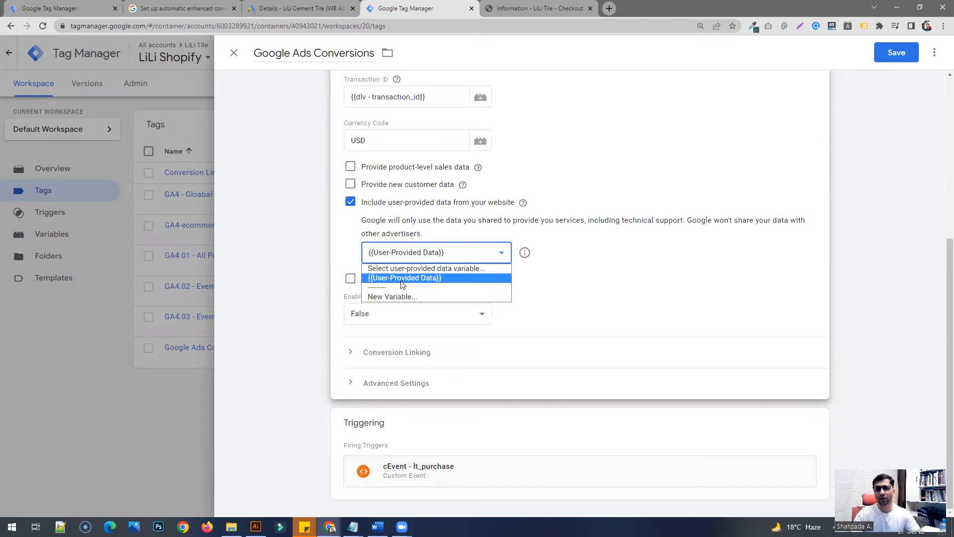
pyautogui.moveTo(426, 267)
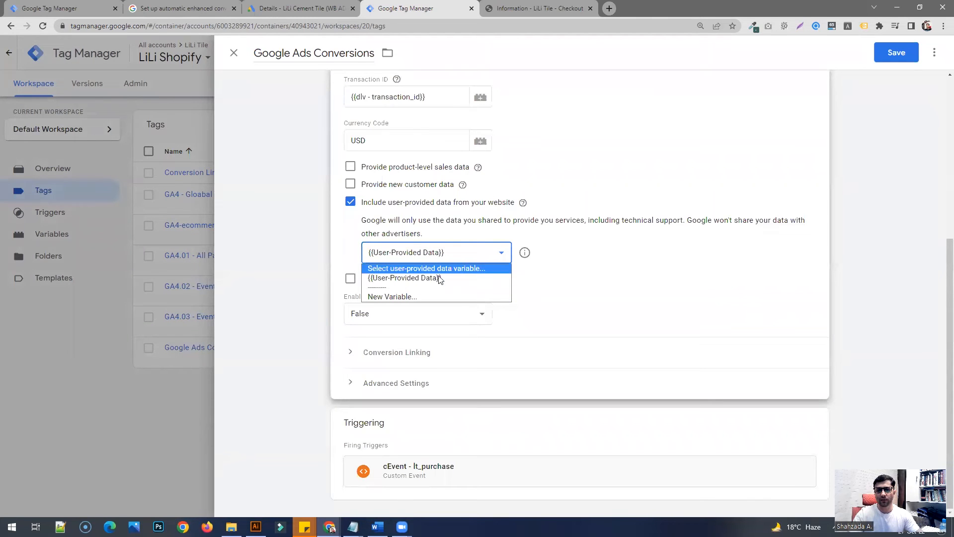
pyautogui.click(404, 277)
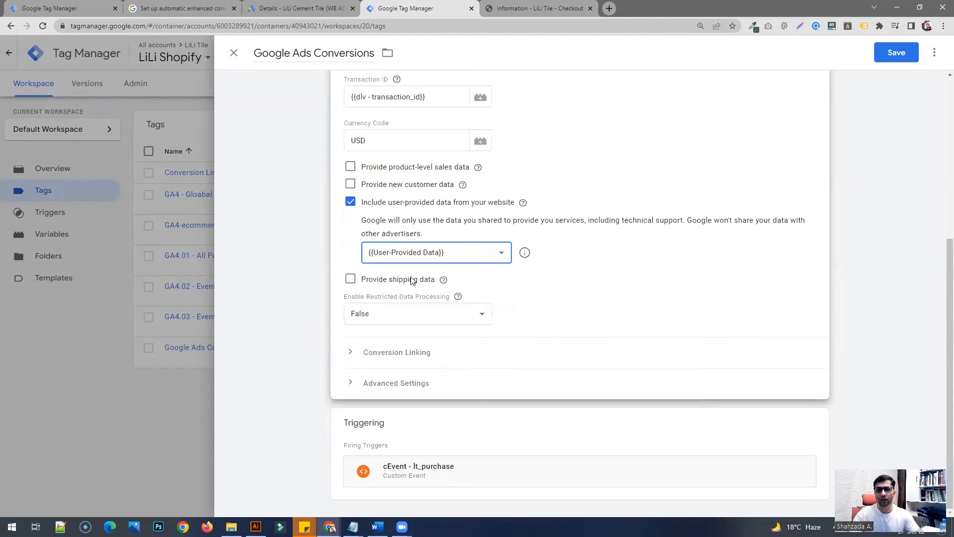
pyautogui.moveTo(413, 305)
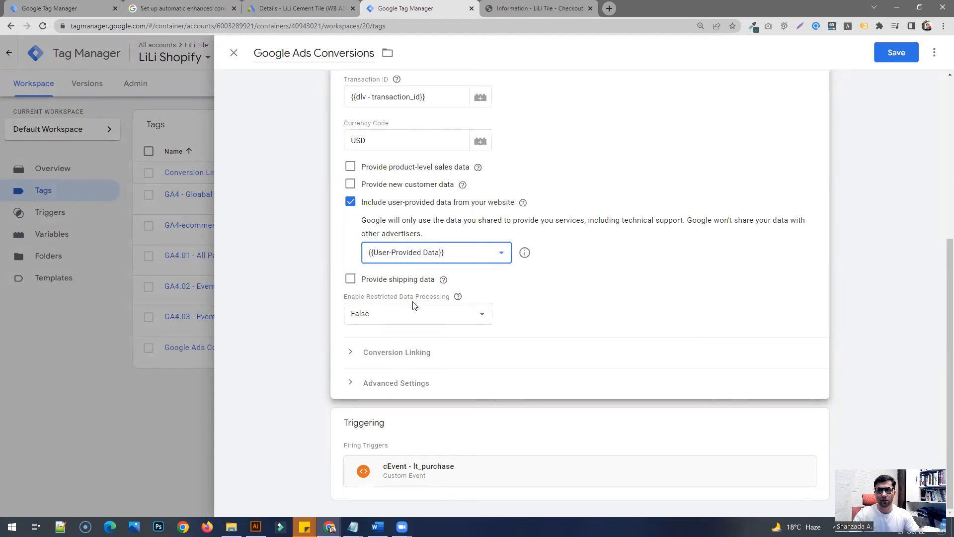
pyautogui.moveTo(136, 367)
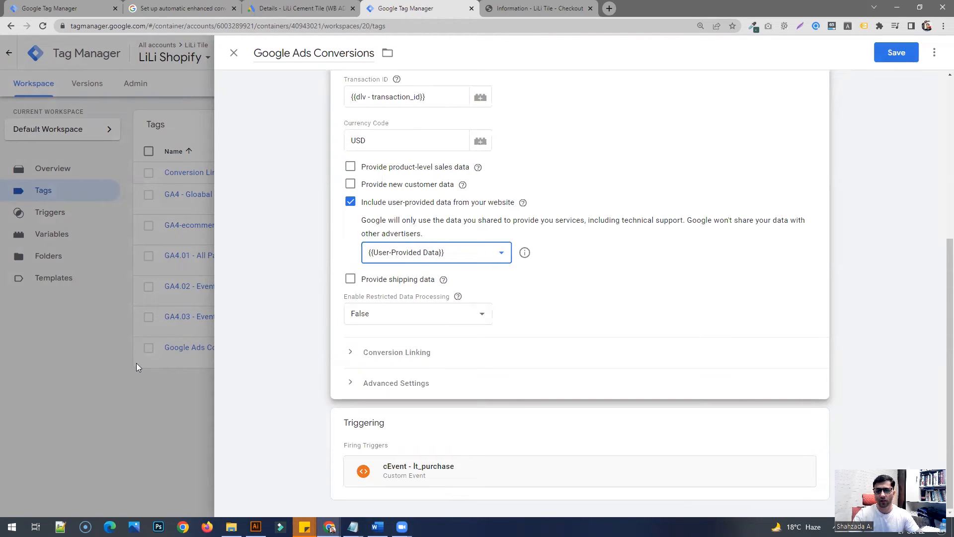
pyautogui.moveTo(232, 274)
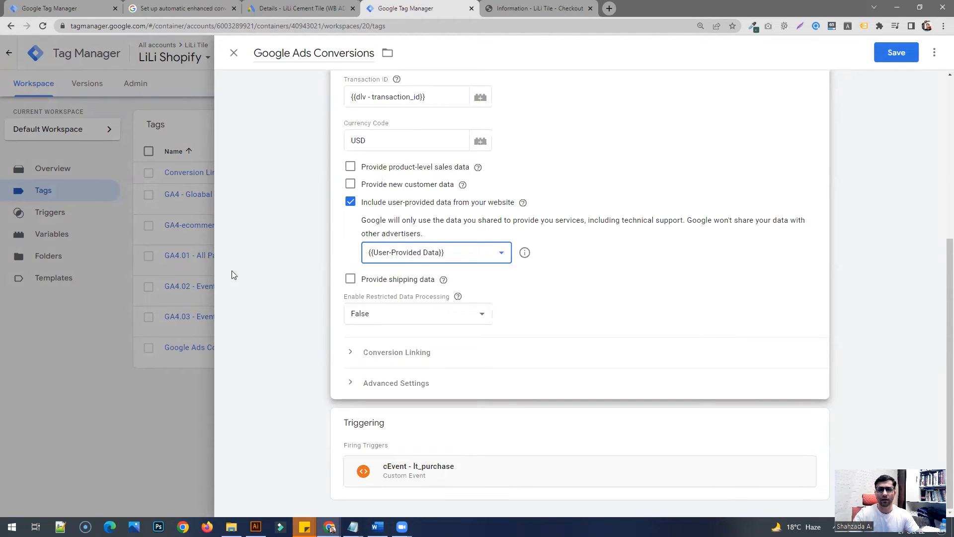
pyautogui.click(233, 53)
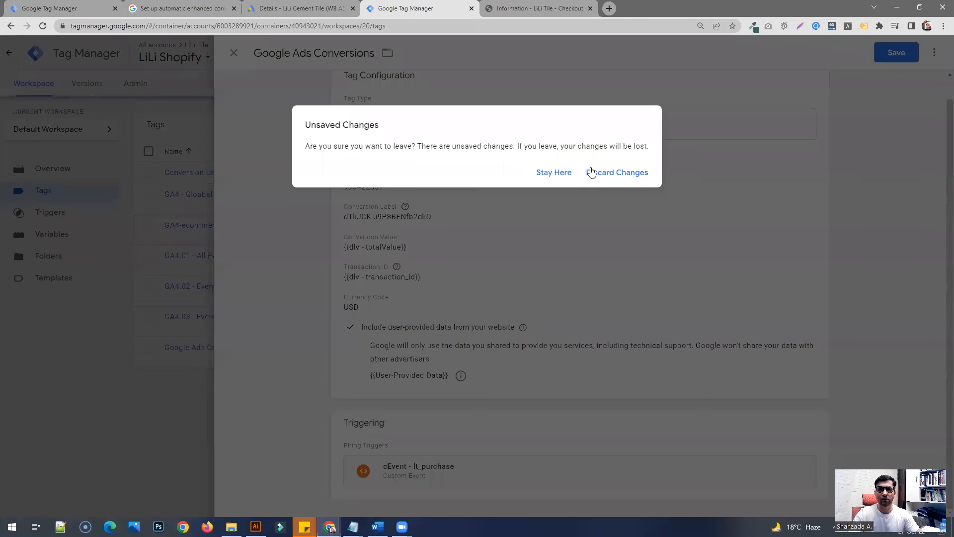
# Discard the tag edits, abandon the Submit Changes panel unpublished, and return to Google Ads.
pyautogui.click(617, 172)
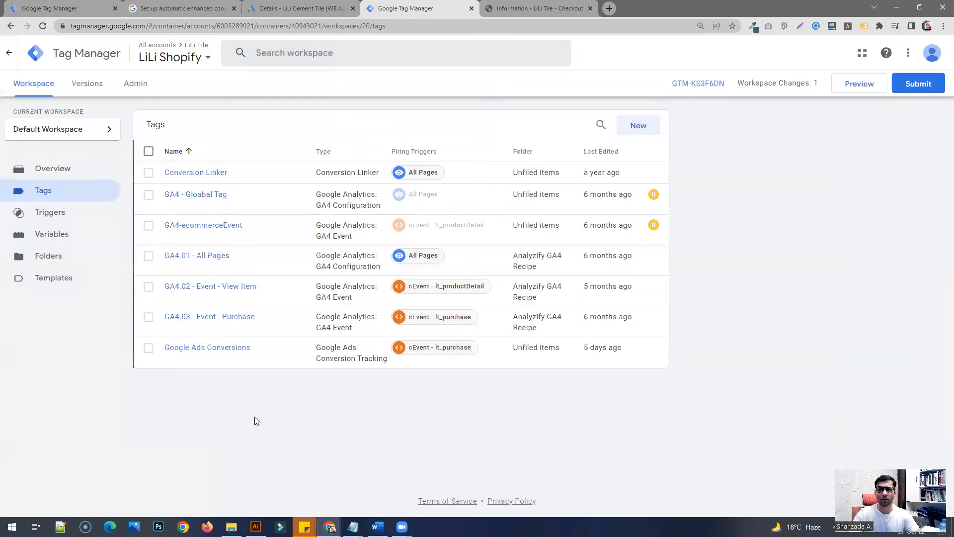
pyautogui.moveTo(802, 134)
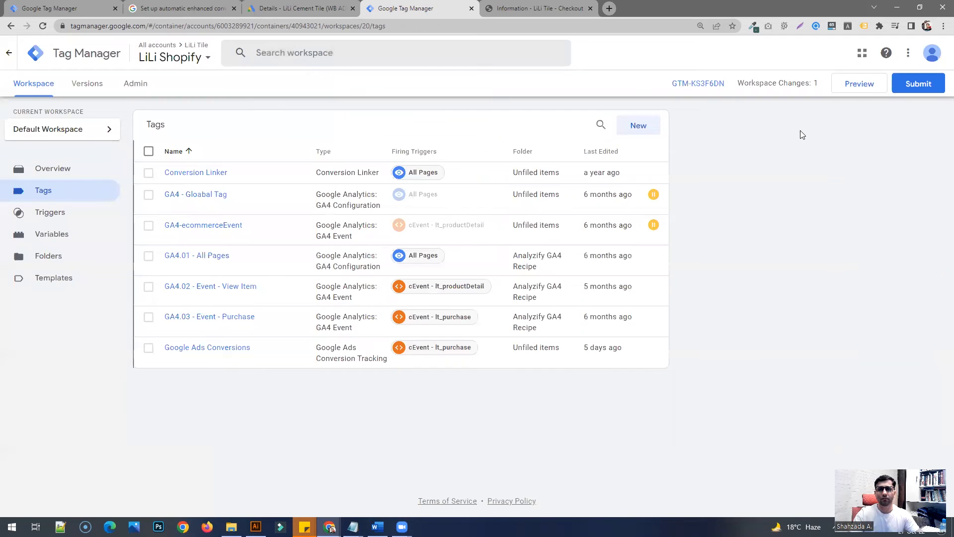
pyautogui.click(917, 83)
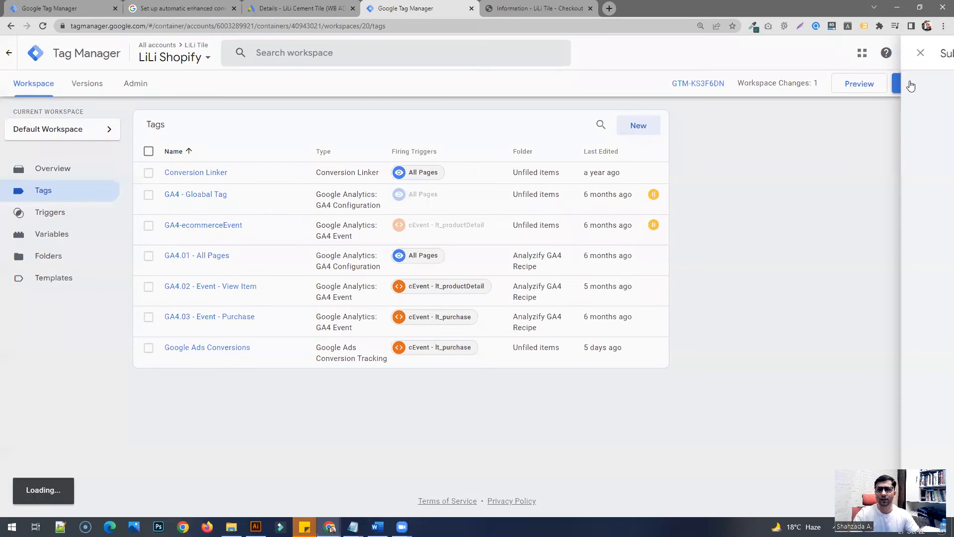
pyautogui.click(907, 83)
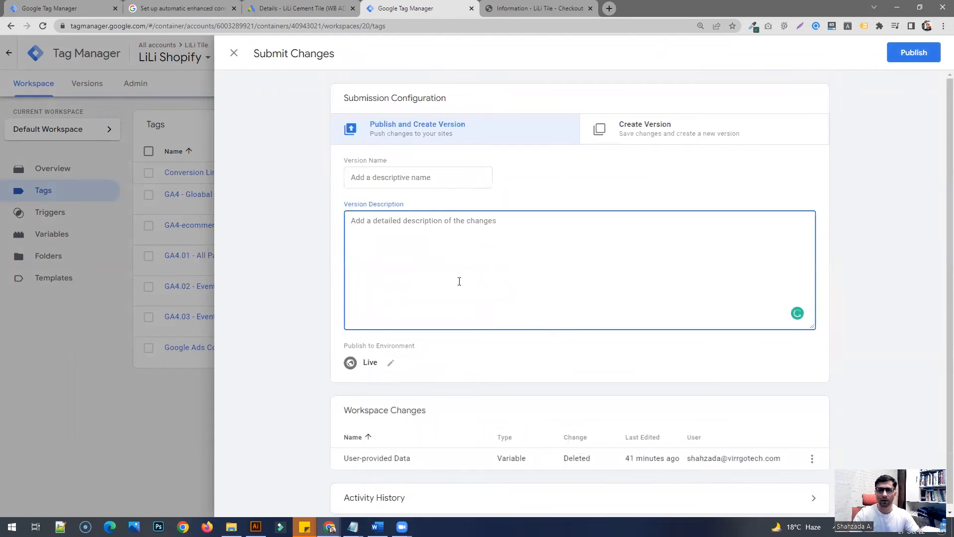
pyautogui.moveTo(156, 419)
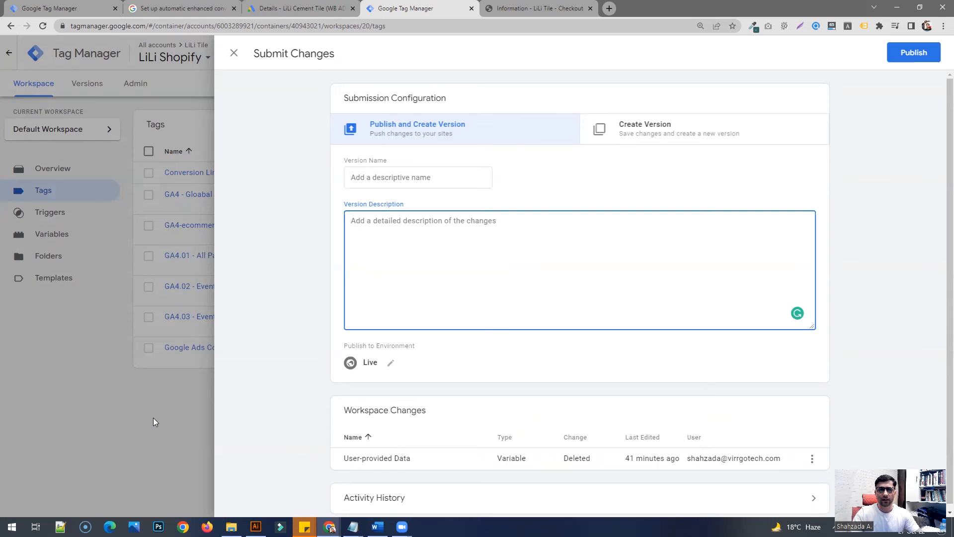
pyautogui.click(233, 52)
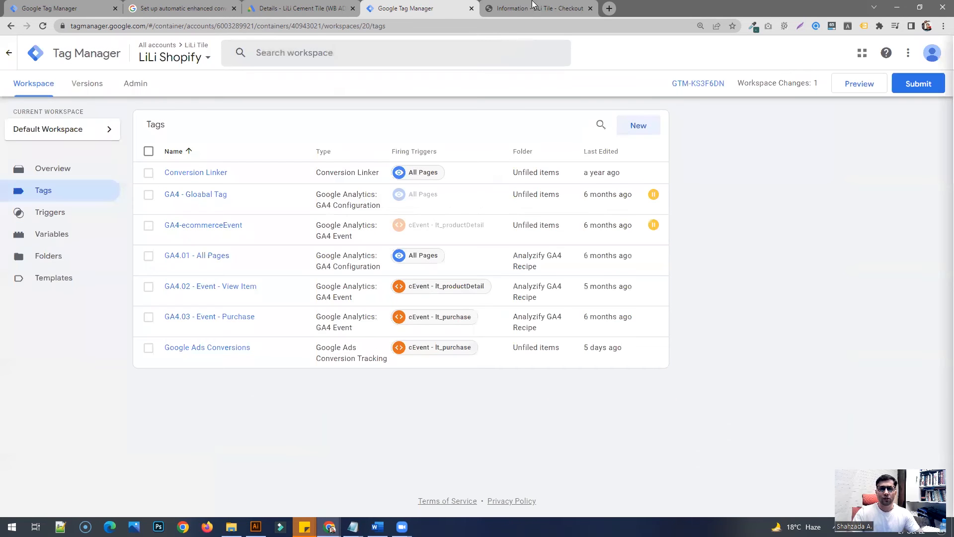
pyautogui.click(298, 8)
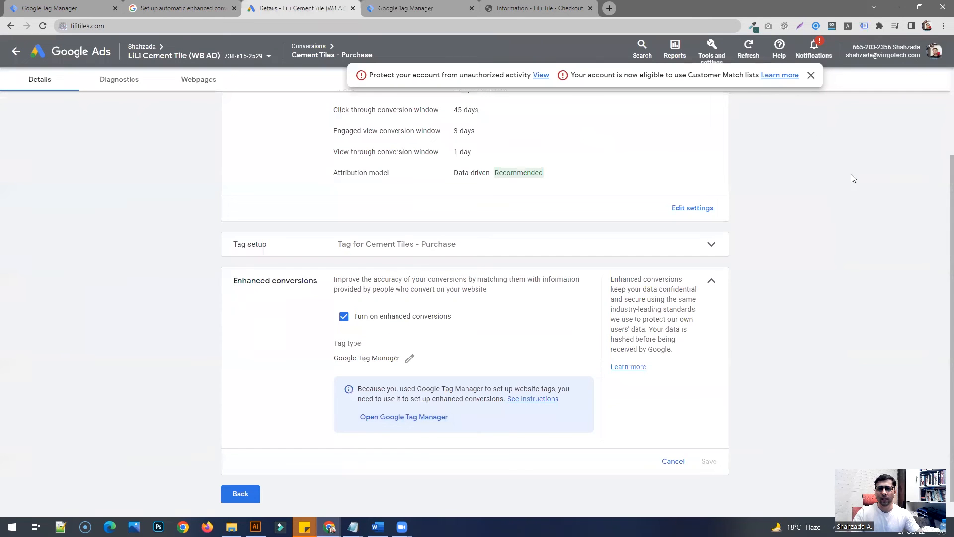
pyautogui.scroll(3)
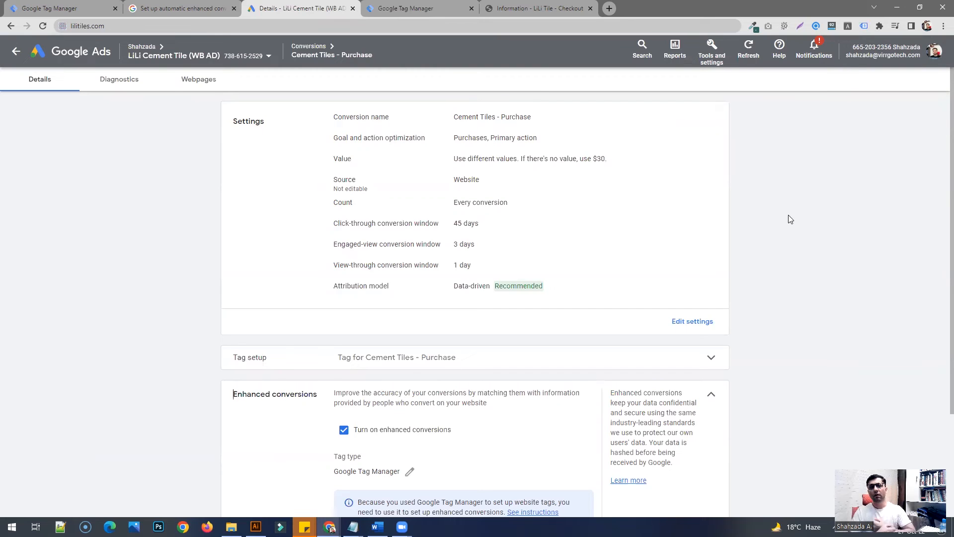
pyautogui.moveTo(784, 180)
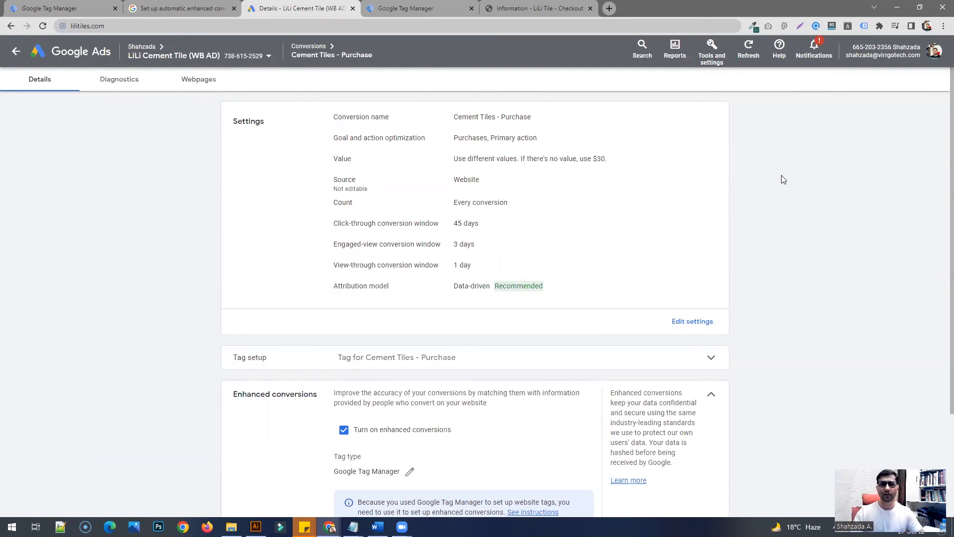
pyautogui.moveTo(785, 194)
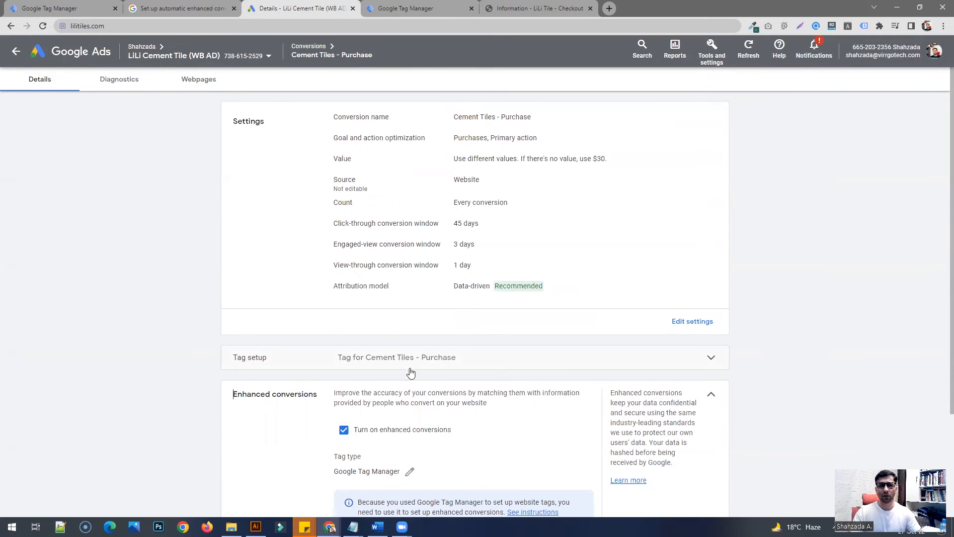
pyautogui.moveTo(107, 311)
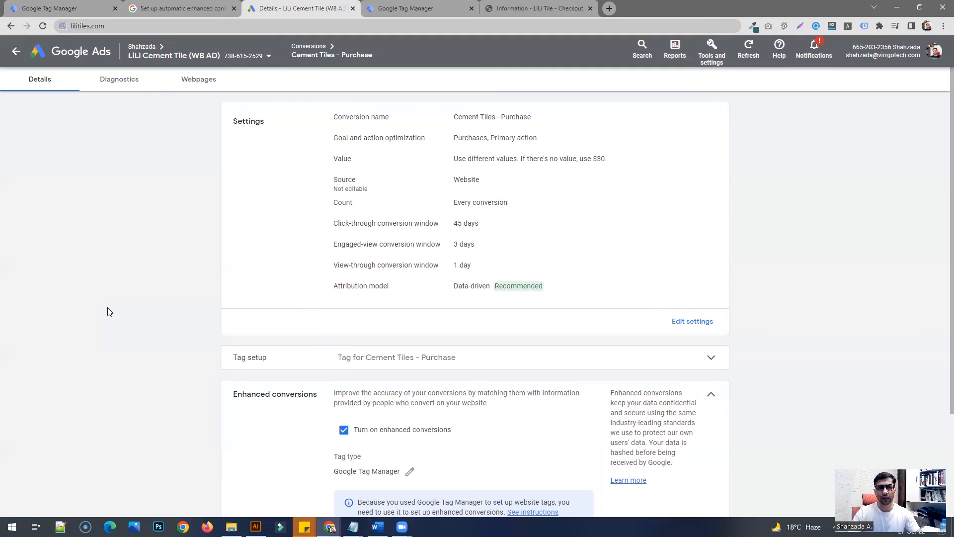
pyautogui.moveTo(117, 312)
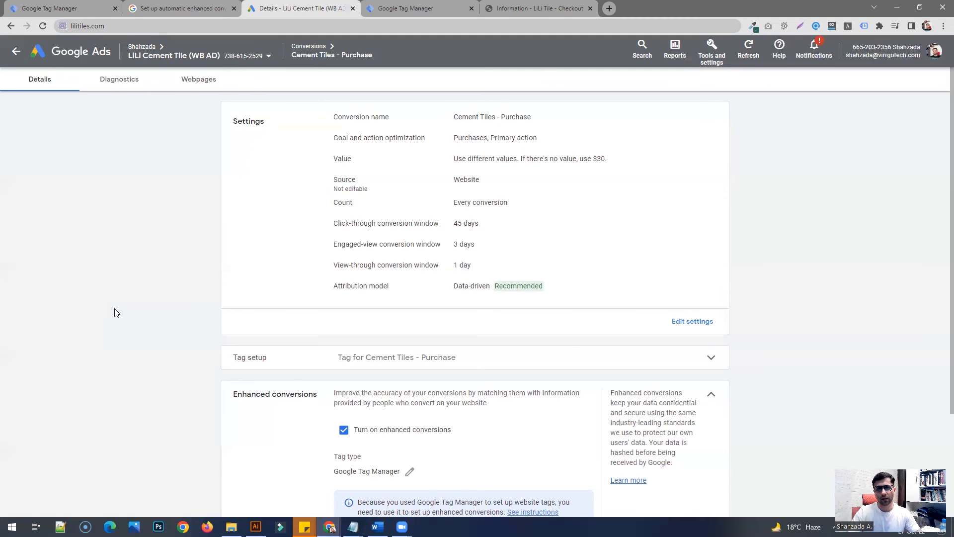
pyautogui.moveTo(605, 193)
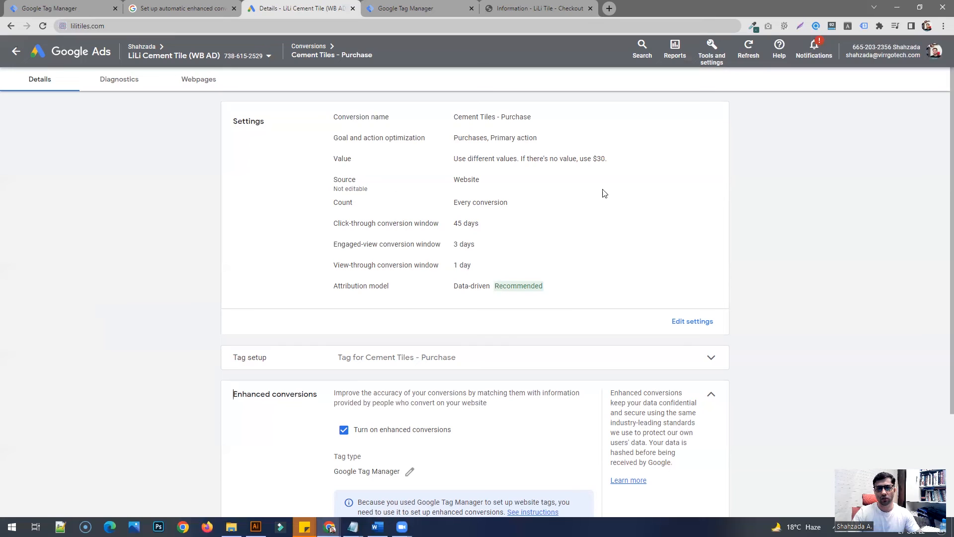
pyautogui.moveTo(383, 221)
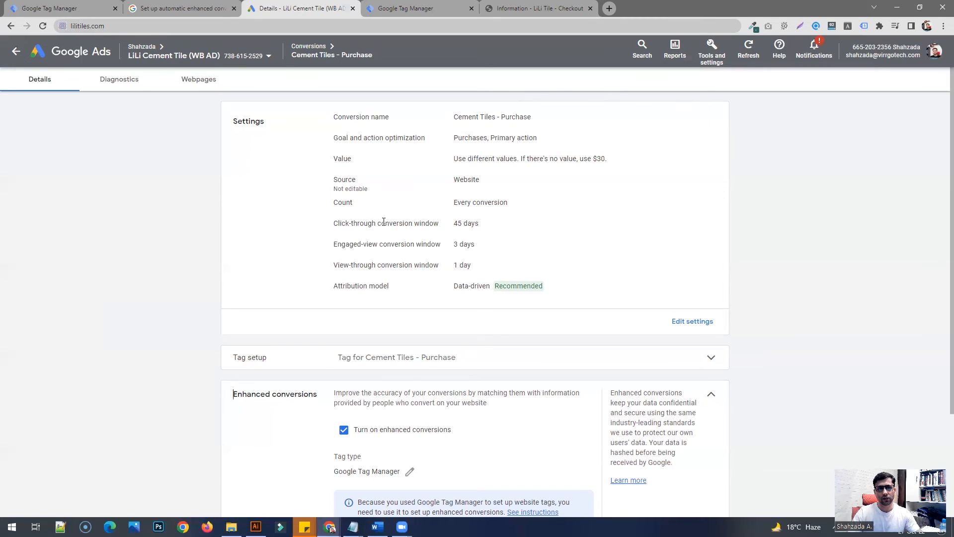
# Navigate via Tools > Measurement > Conversions to the Cement Tiles - Purchase conversion details.
pyautogui.click(711, 50)
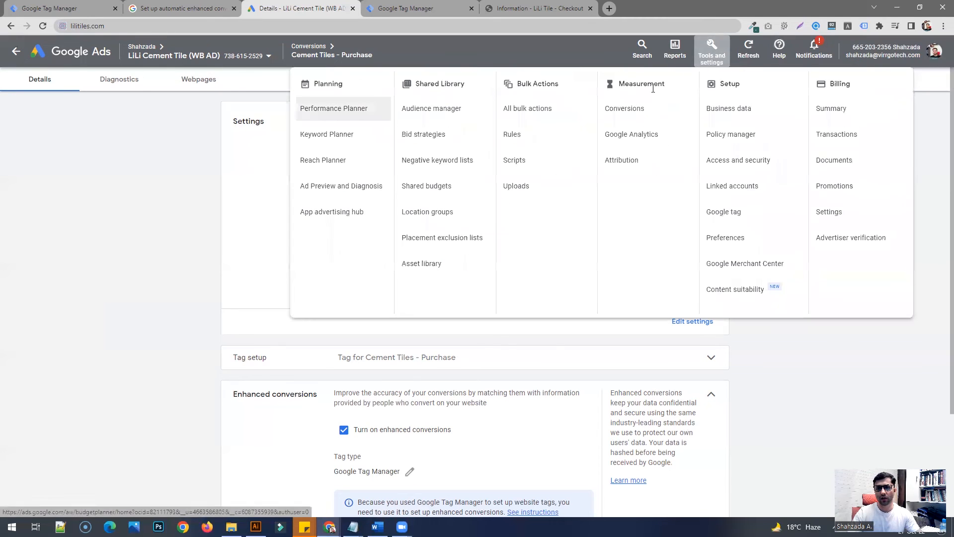
pyautogui.click(624, 108)
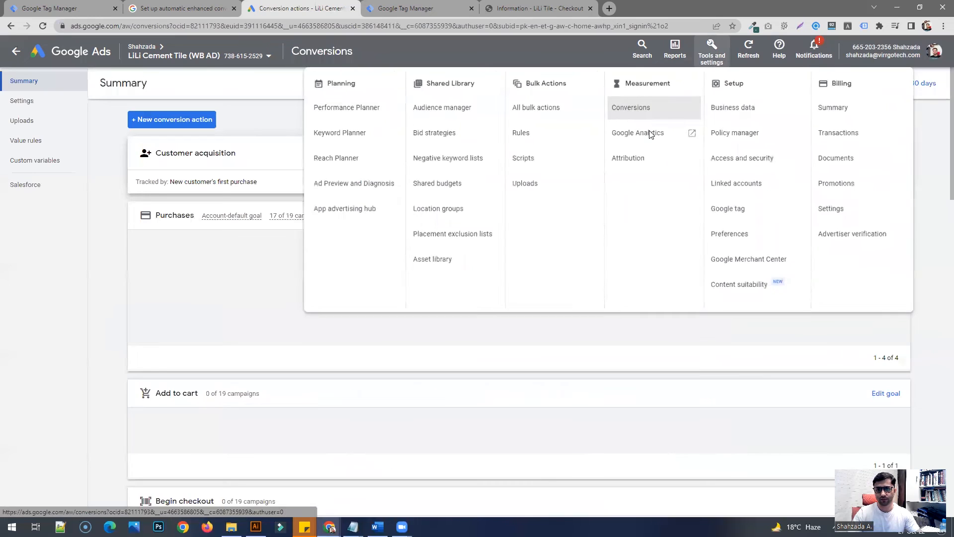
pyautogui.click(630, 107)
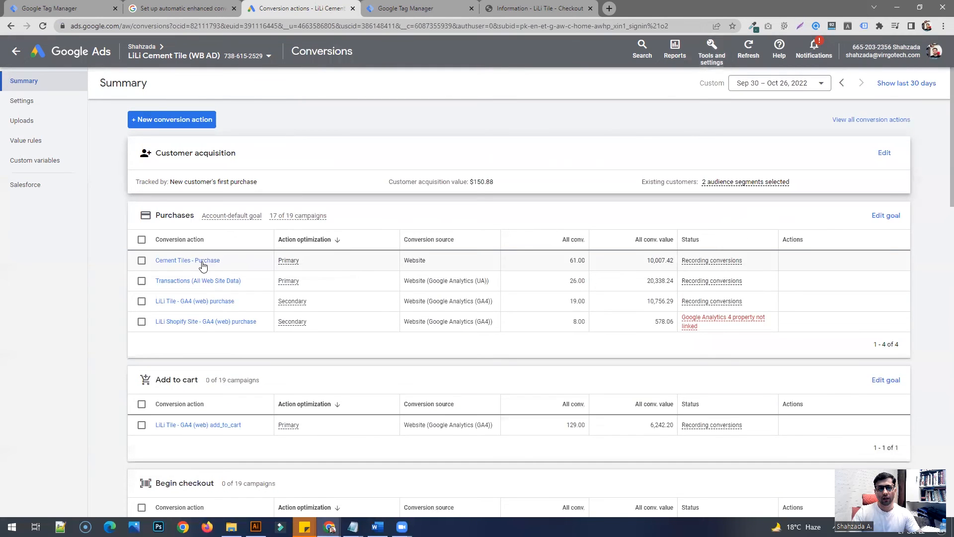
pyautogui.click(186, 259)
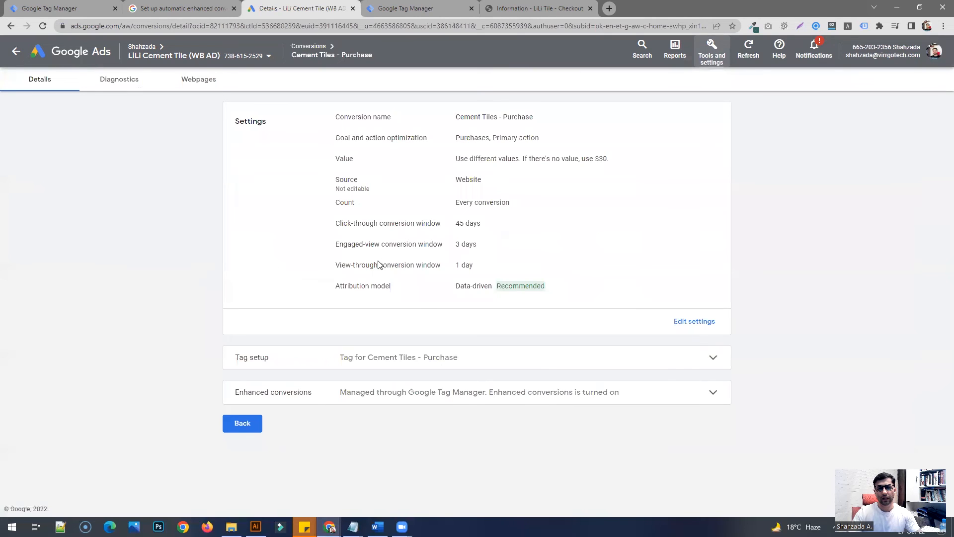
pyautogui.moveTo(161, 266)
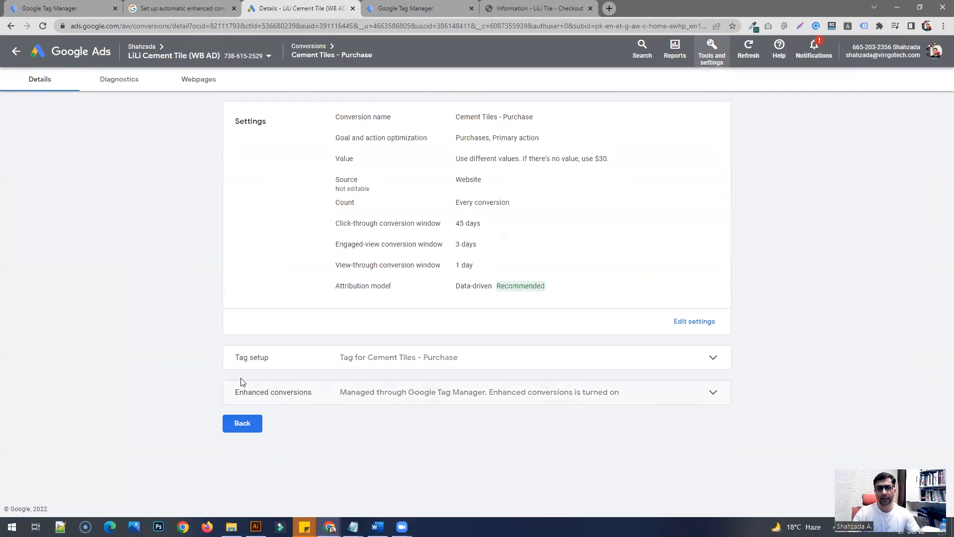
# View the Diagnostics tab and check the Enhanced conversions status shows recording.
pyautogui.click(118, 80)
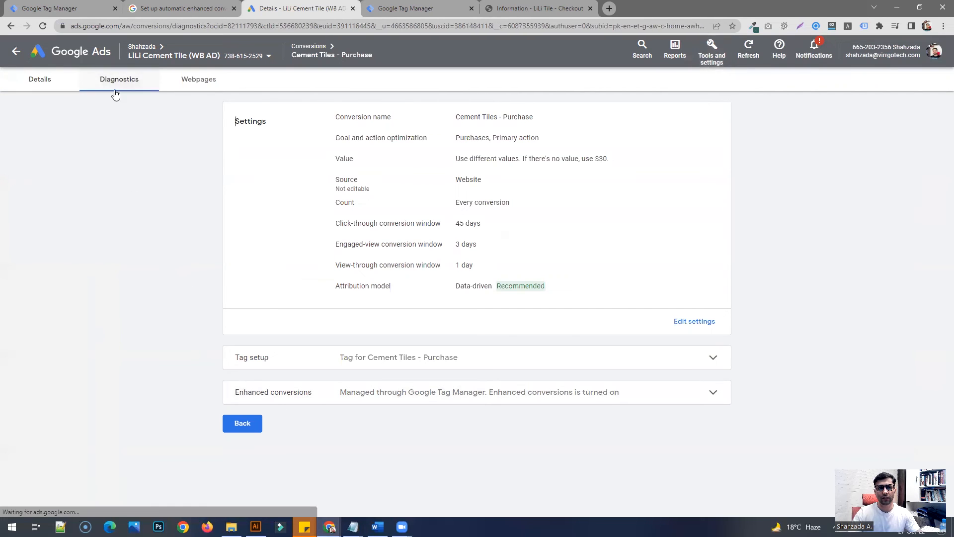
pyautogui.click(118, 79)
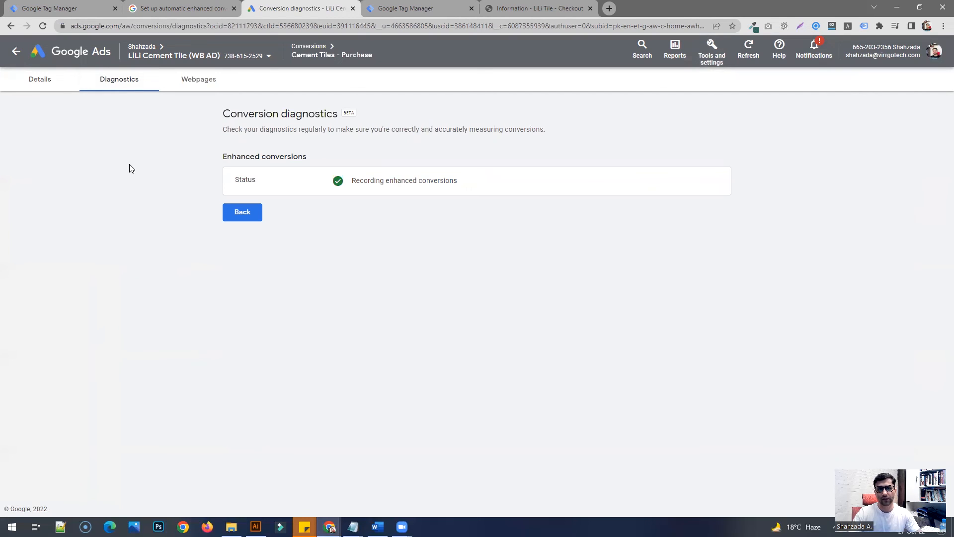
pyautogui.moveTo(298, 147)
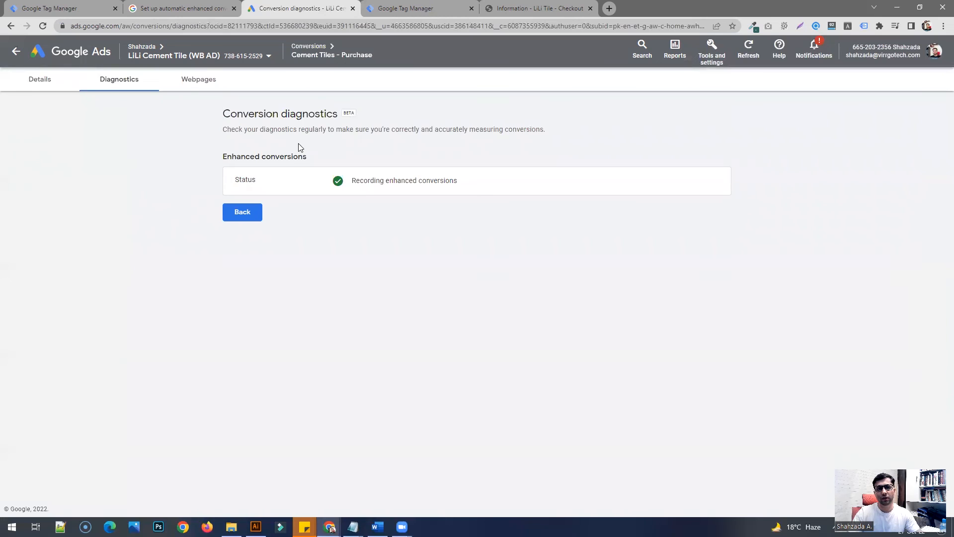
pyautogui.moveTo(272, 176)
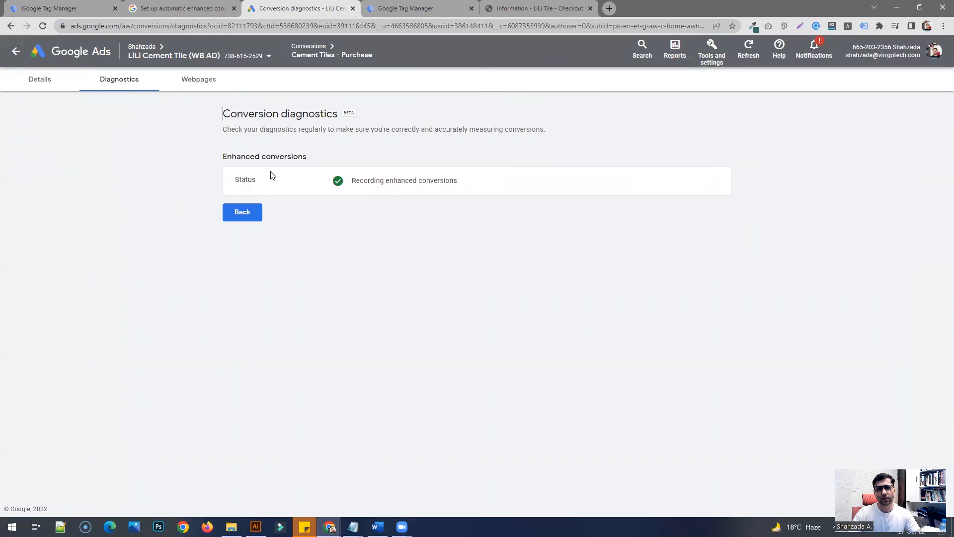
pyautogui.doubleClick(265, 156)
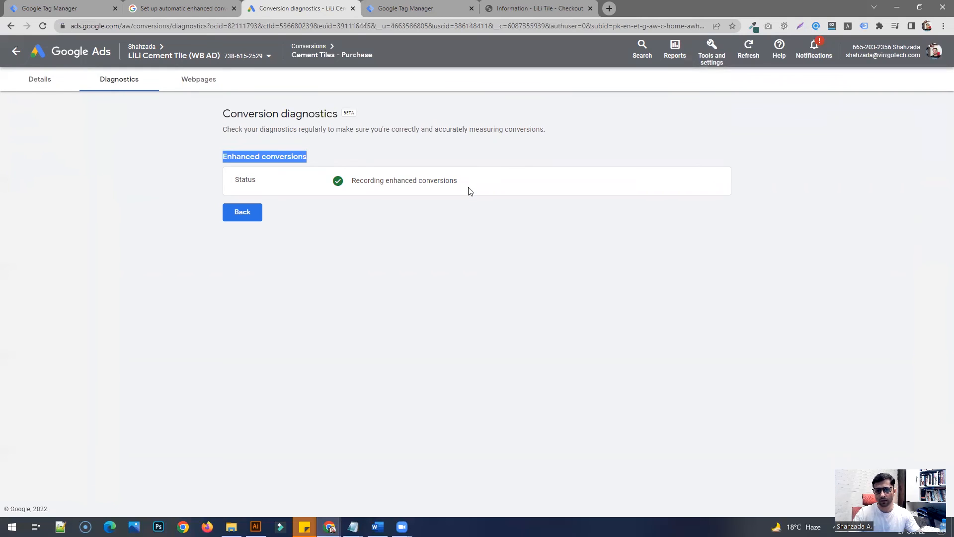
pyautogui.click(390, 248)
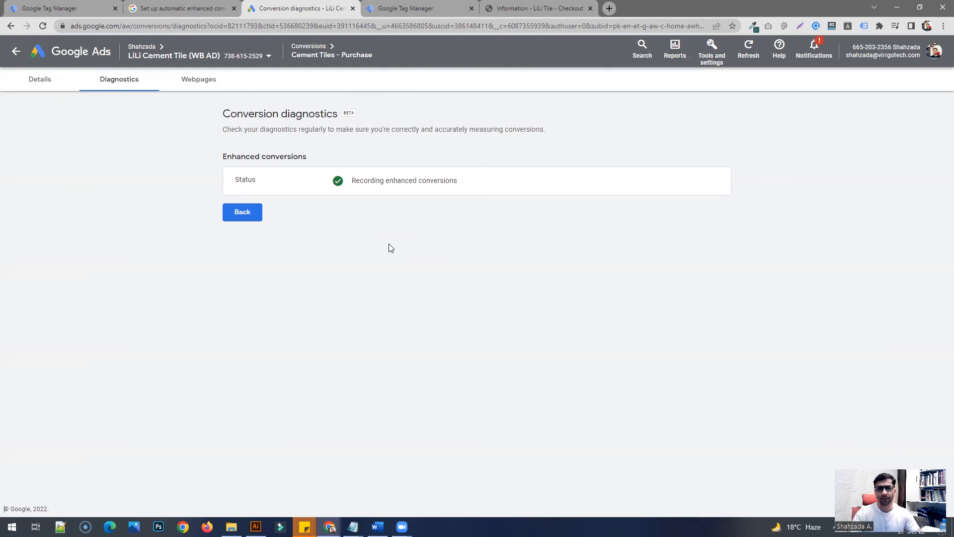
# Return to the LiLi Cement Tile account's All campaigns Overview page.
pyautogui.click(242, 212)
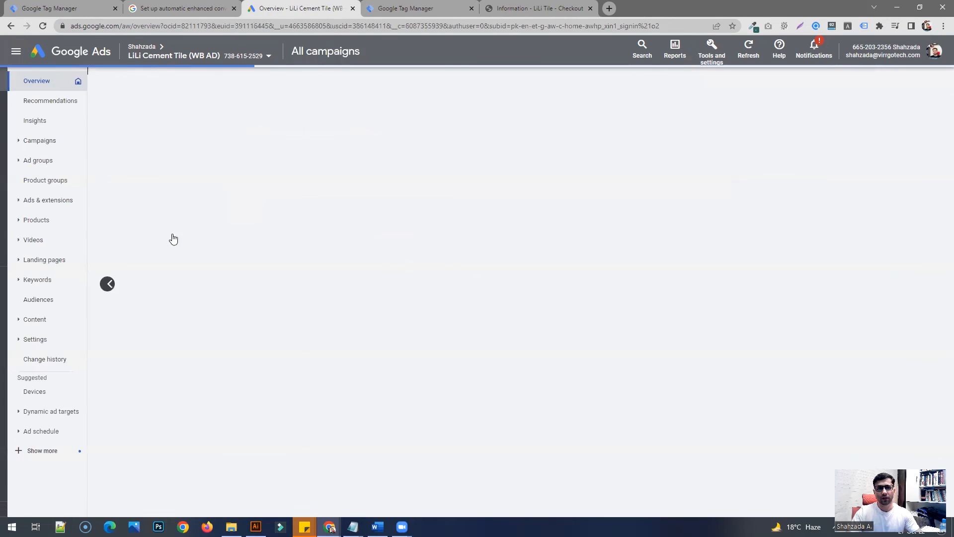
pyautogui.click(107, 283)
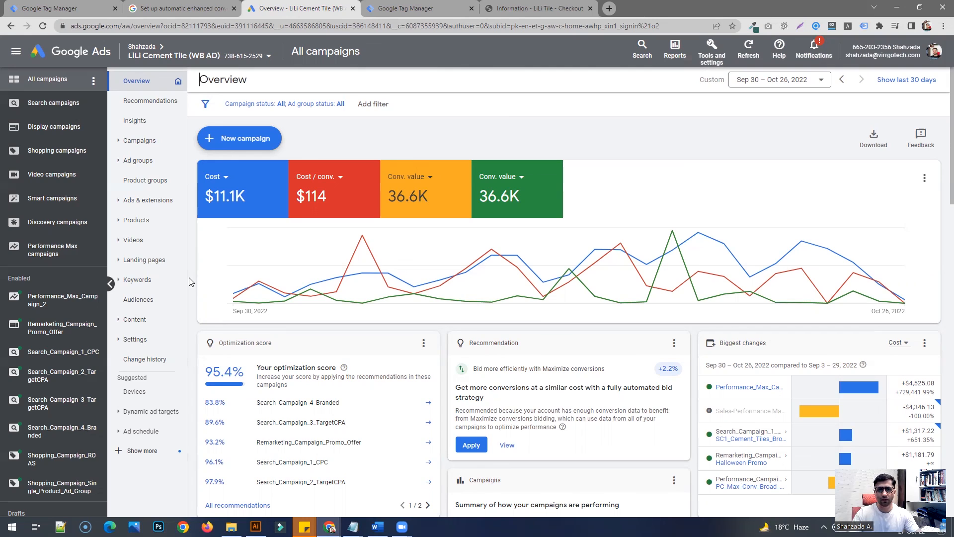
pyautogui.moveTo(210, 344)
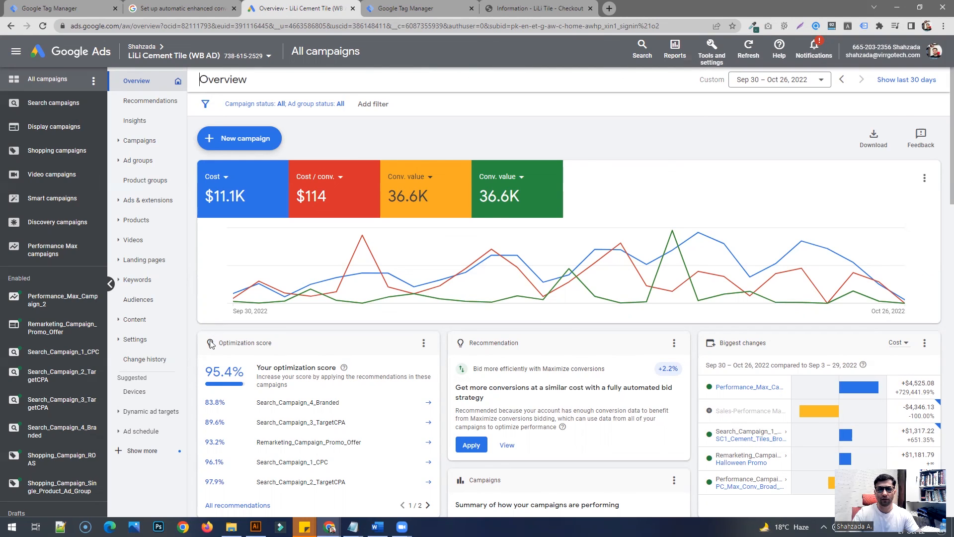
pyautogui.moveTo(198, 346)
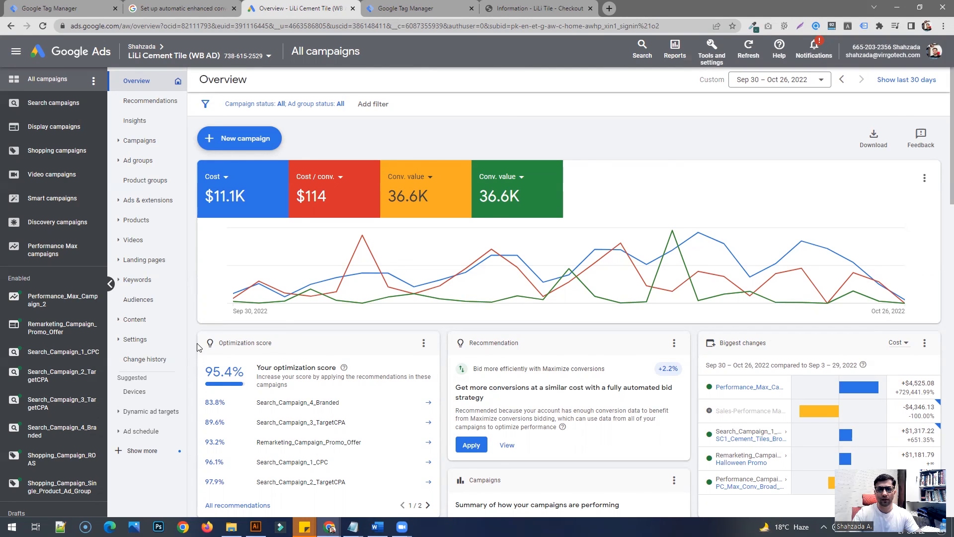
pyautogui.moveTo(499, 486)
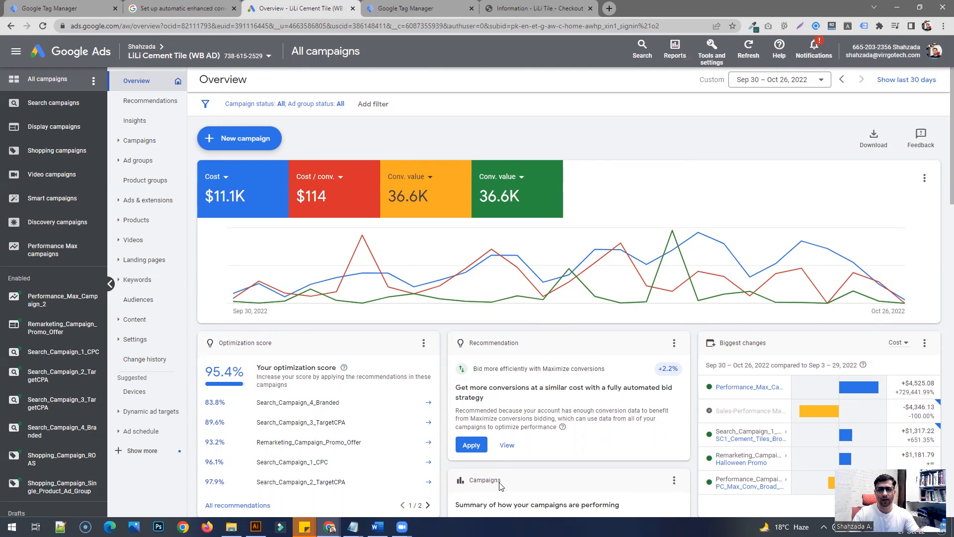